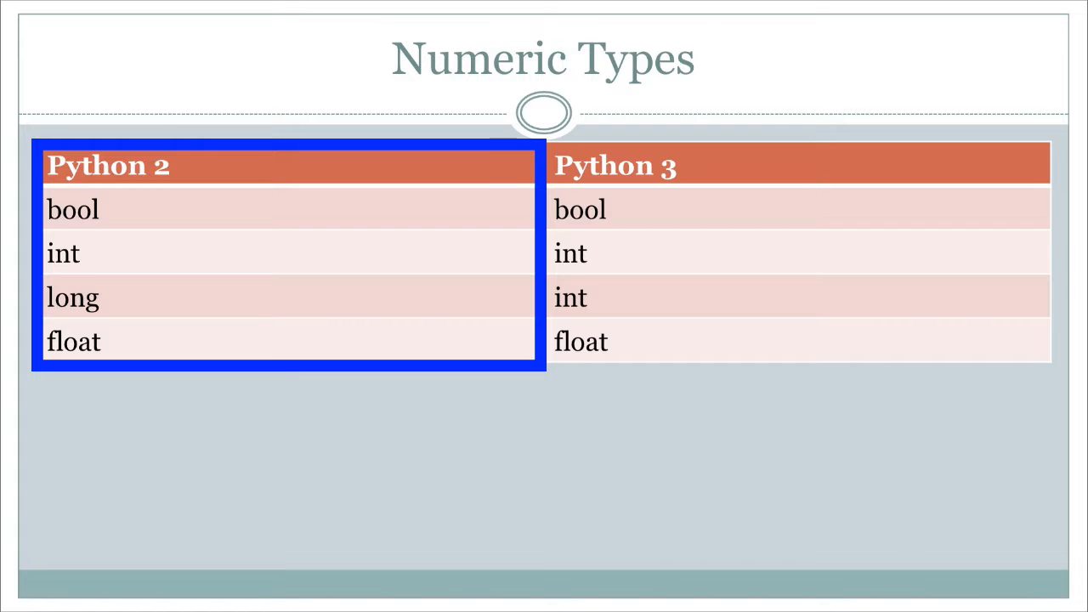
Leave the Numeric Types slide and bring up the Terminal shell prompt.
left_click(799, 255)
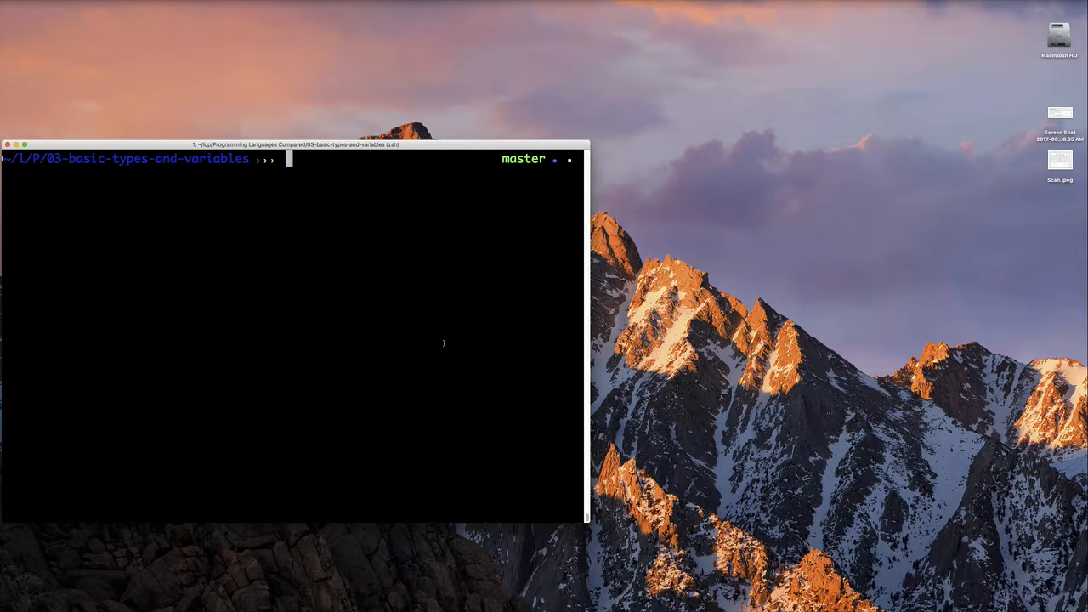
Launch Python 2.7.10, try help, exit with quit(), and relaunch a fresh session.
type("py")
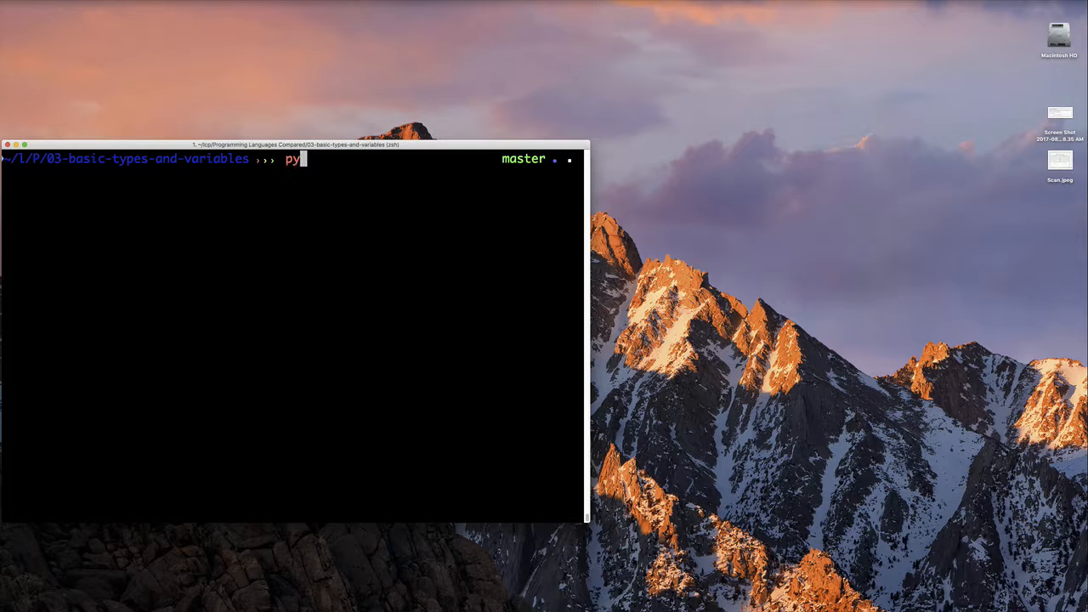
type("thon")
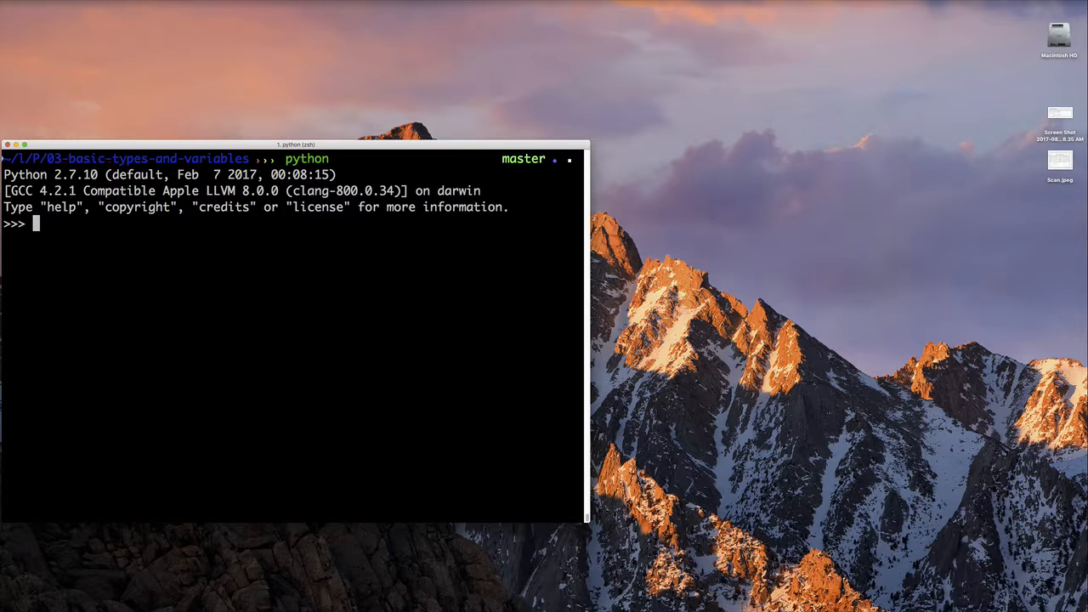
type("help")
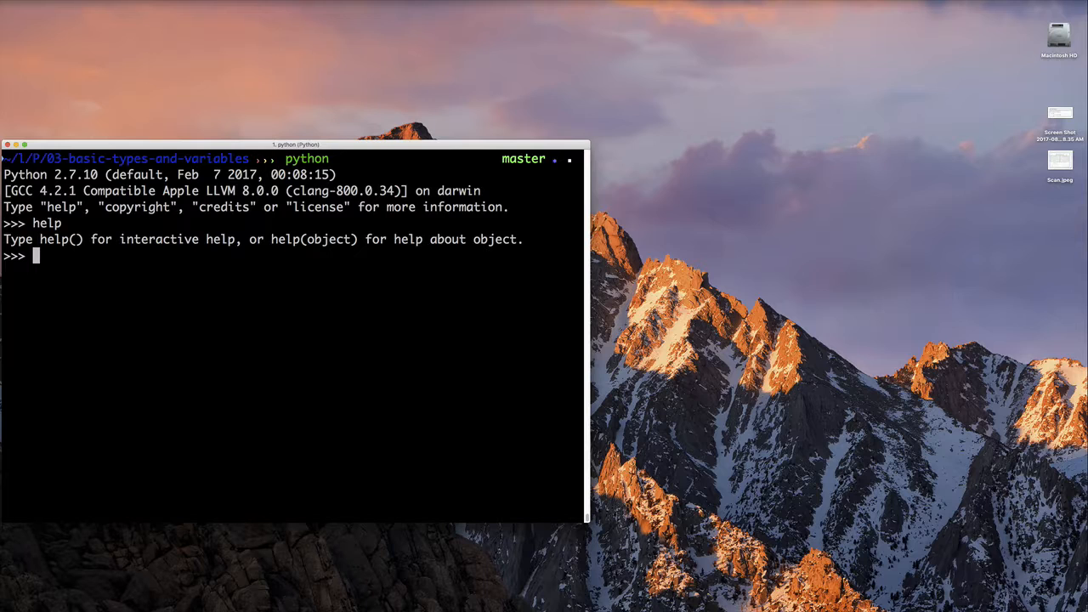
type("quit()")
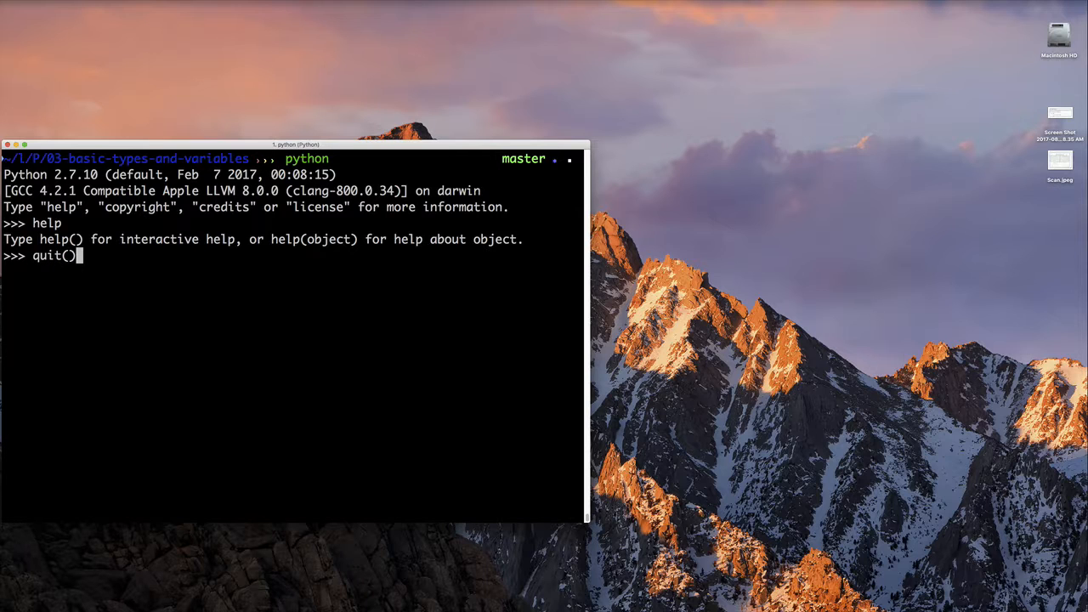
key("Return")
type("python")
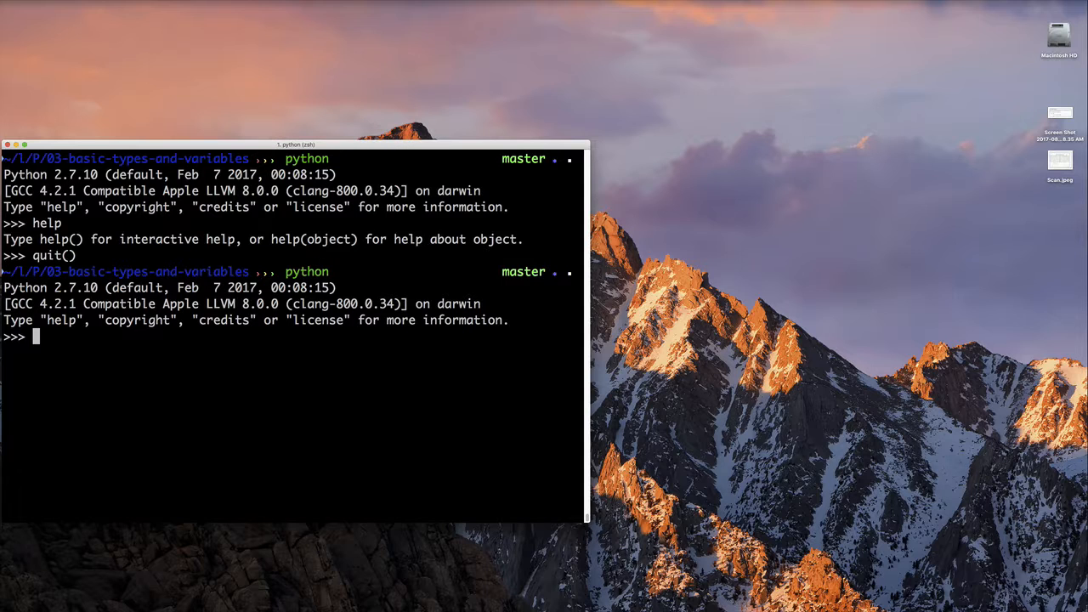
Evaluate True and True | False, assign a = True, and confirm type(a) is bool.
type("True")
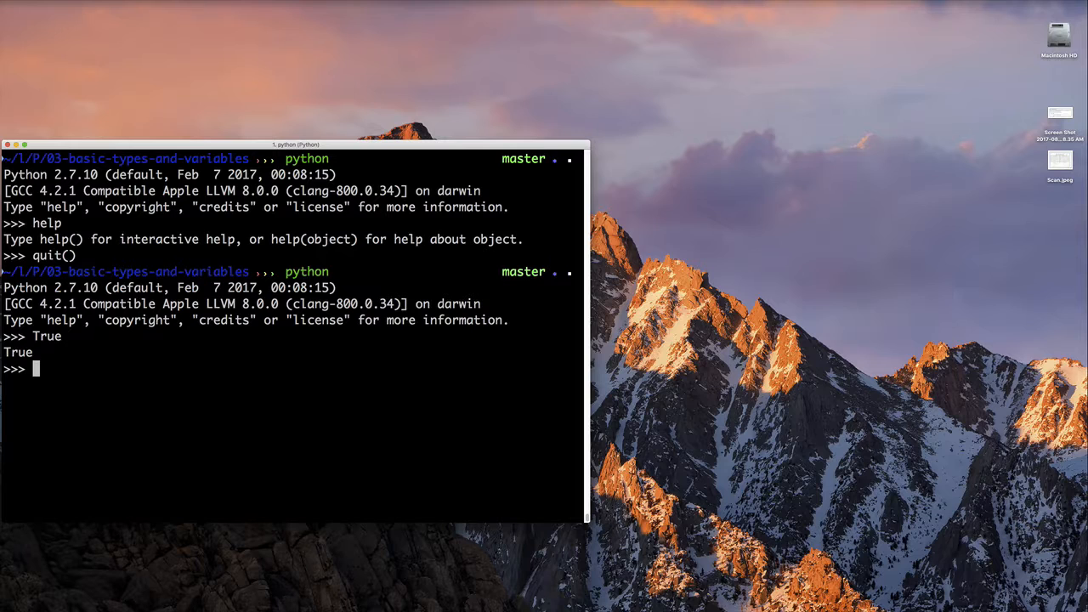
type("True")
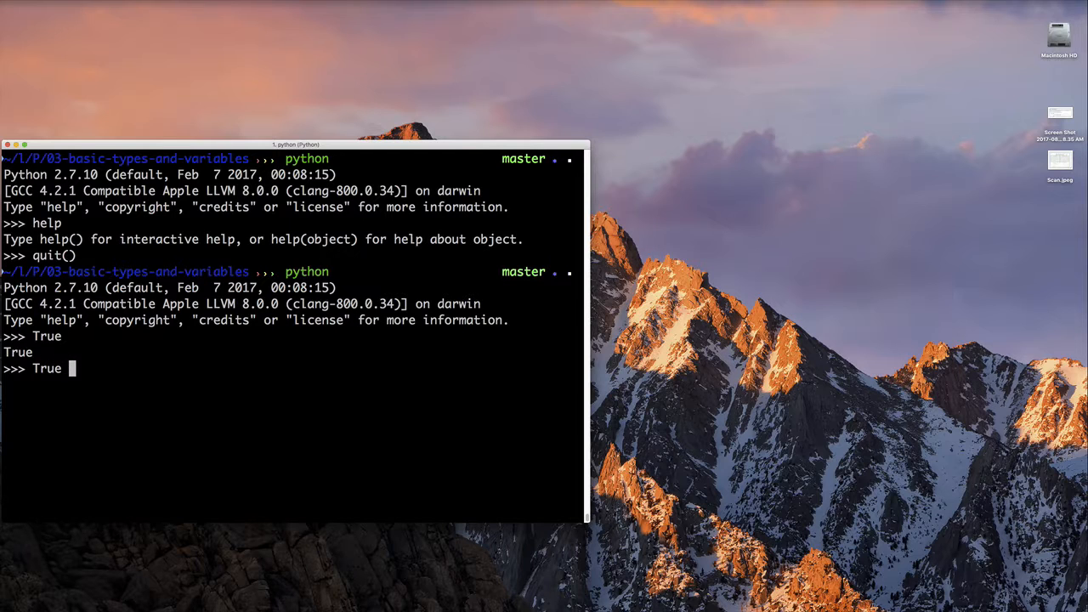
type("| False")
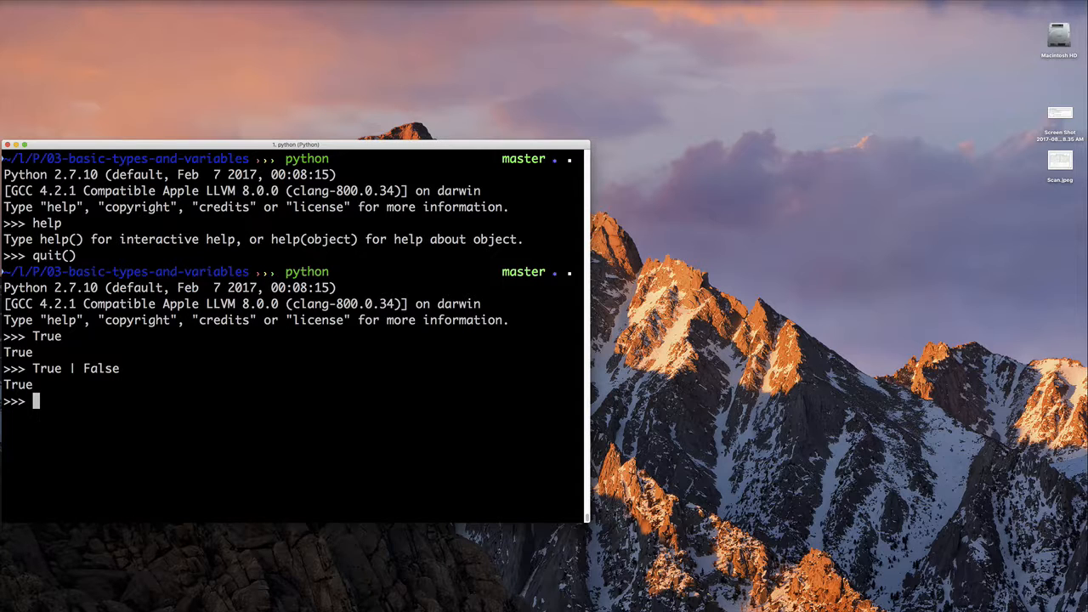
type("a = True")
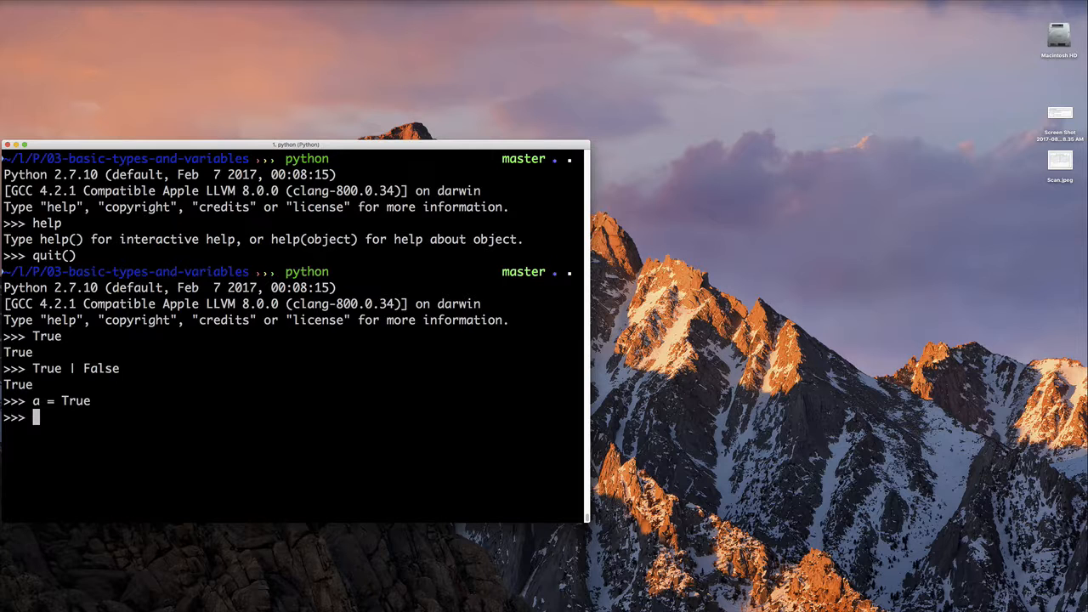
type("a")
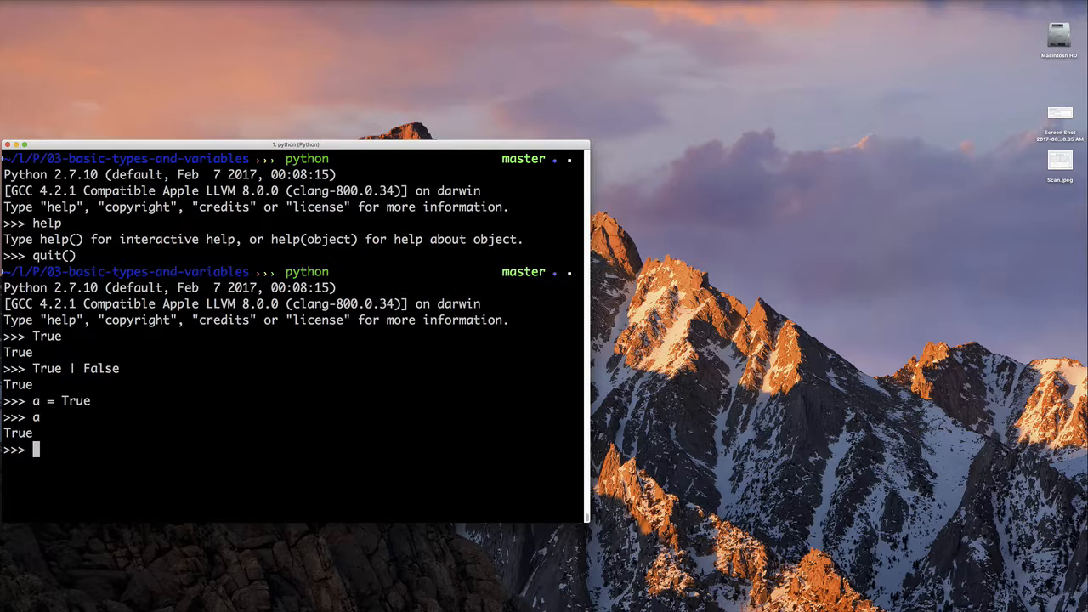
type("ty")
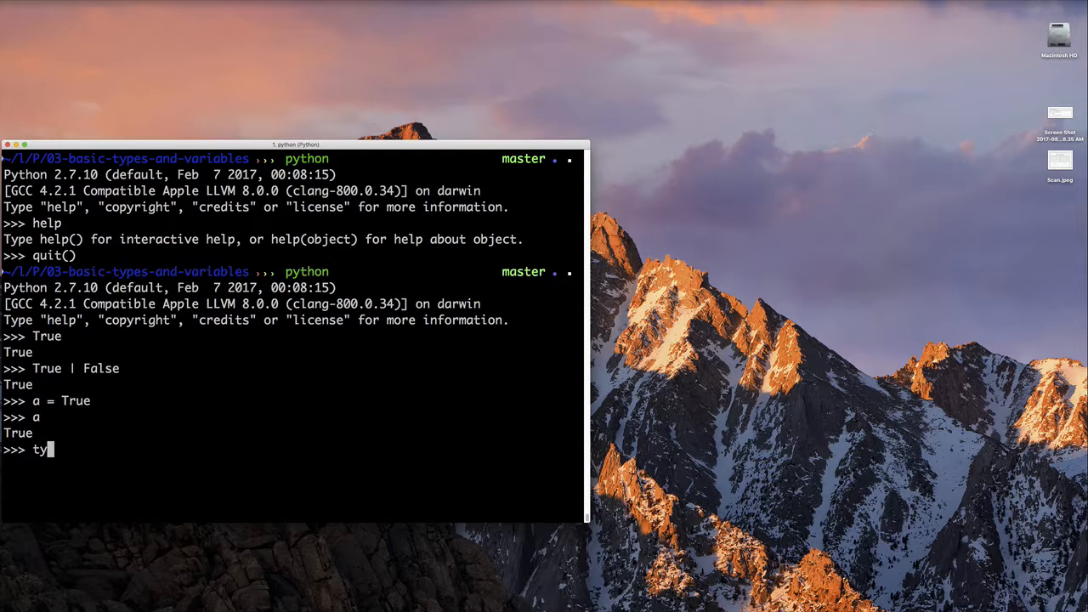
type("pe(a)")
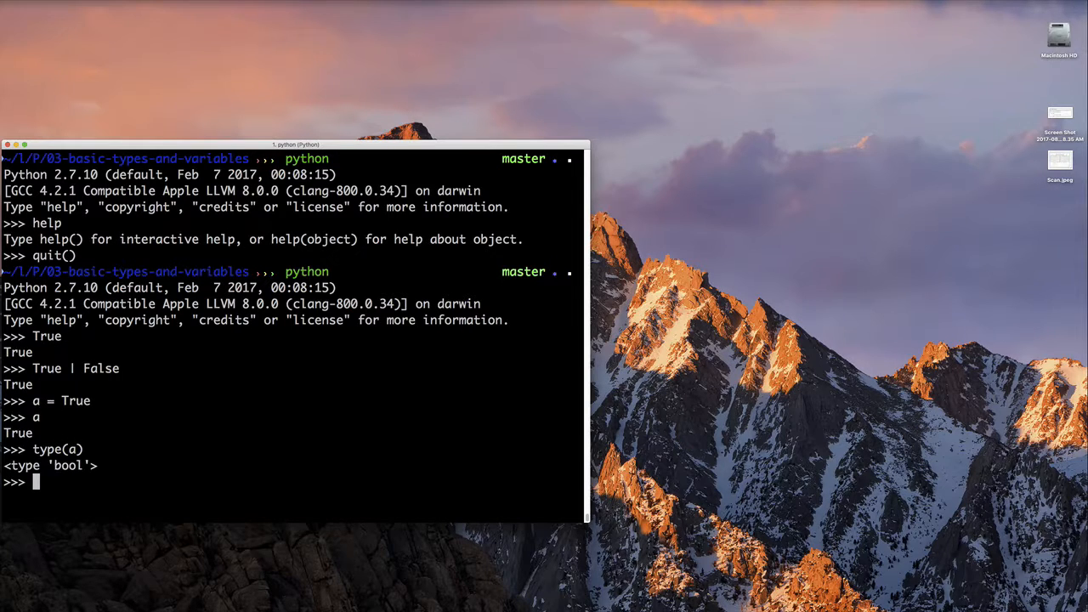
Assign age = 35, echo it as 35, and confirm type(age) is int.
type("age")
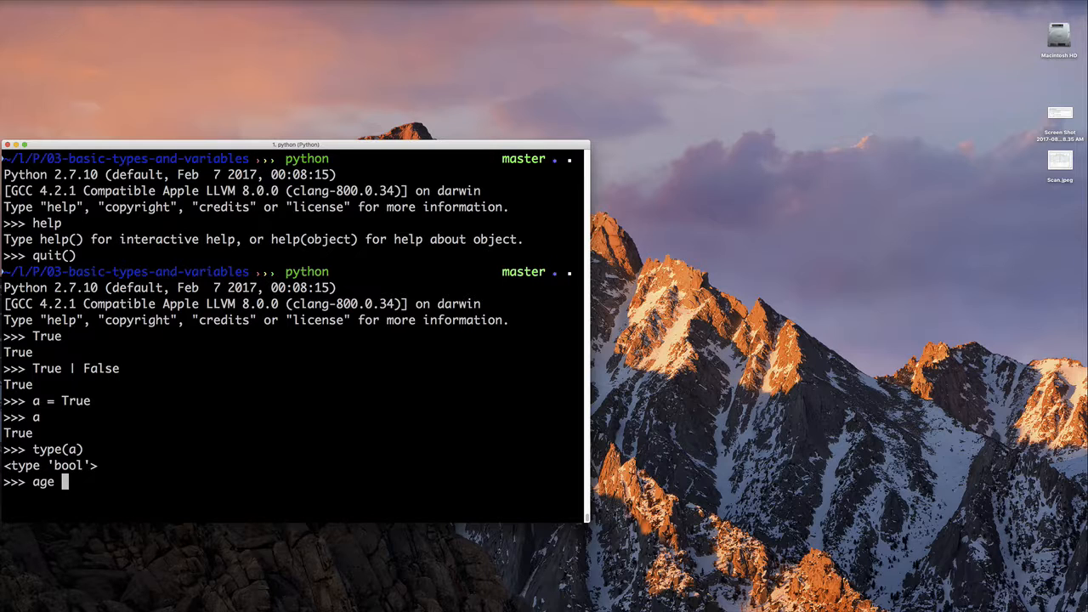
type("= 35")
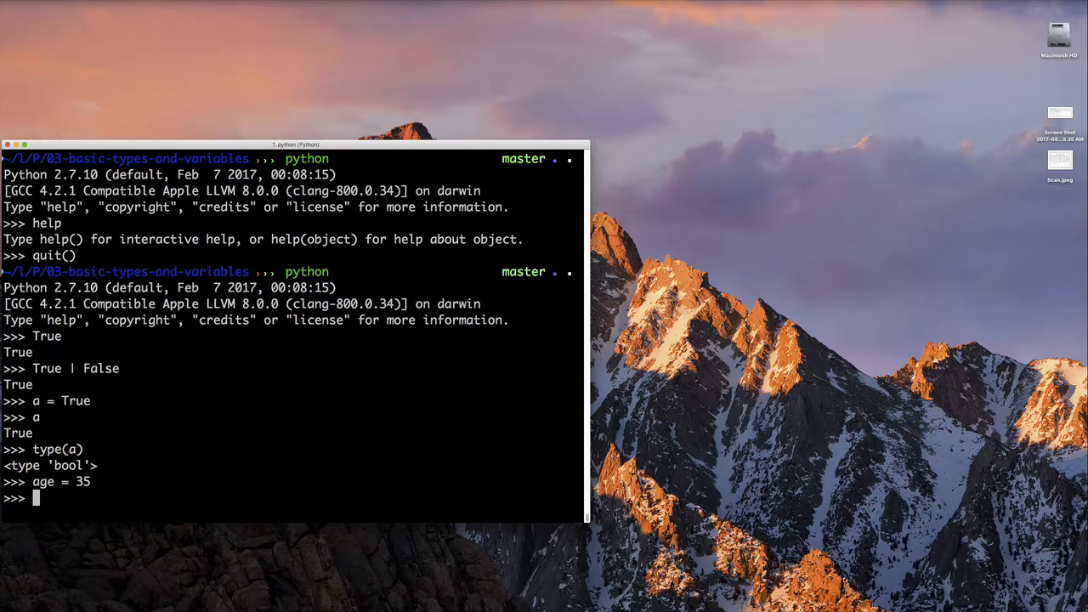
type("age")
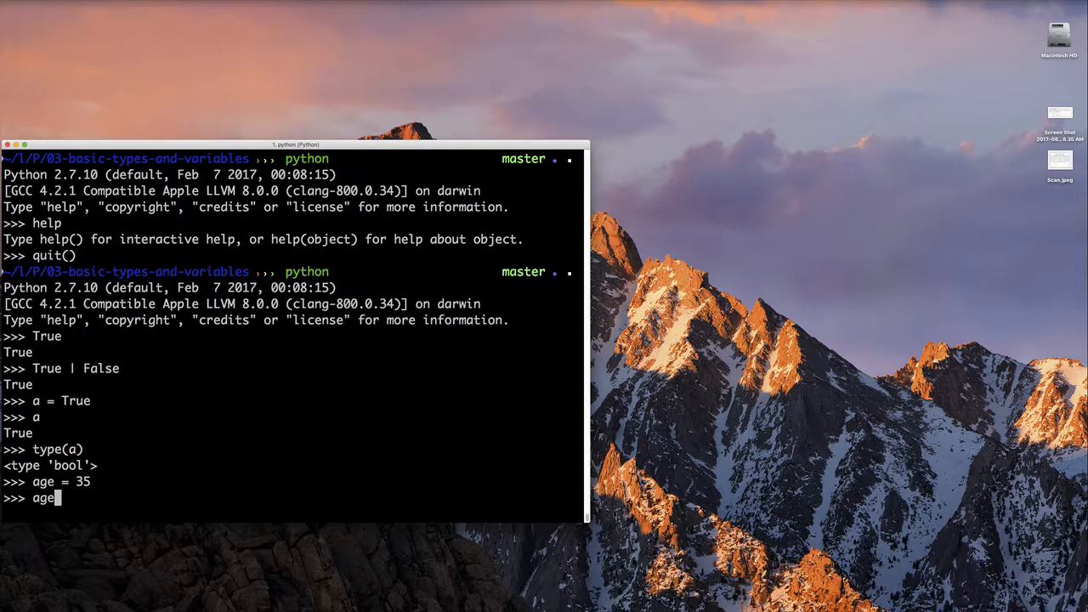
key("return")
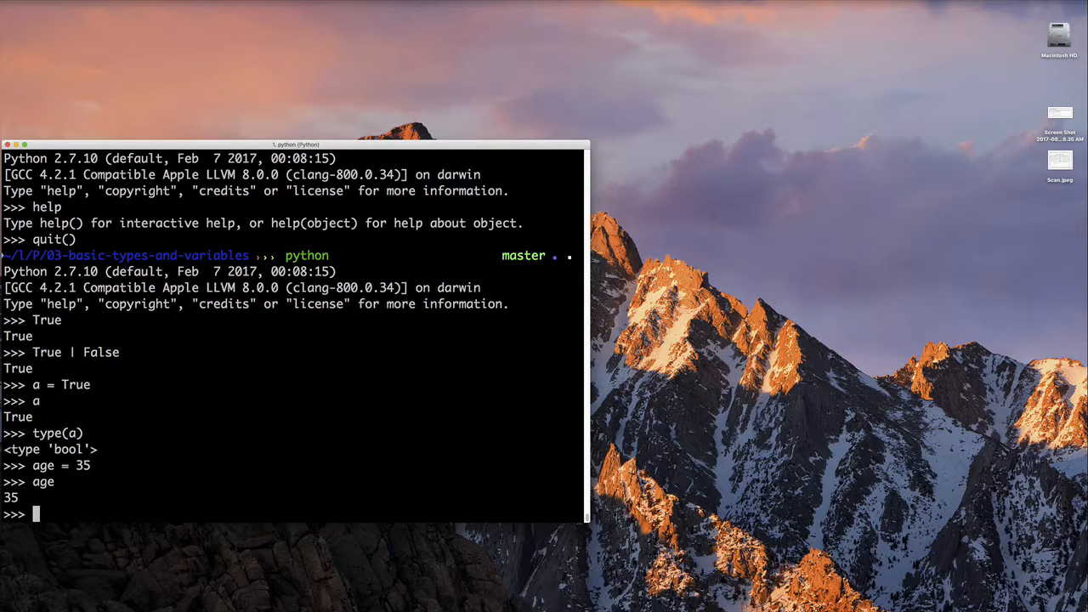
type("t")
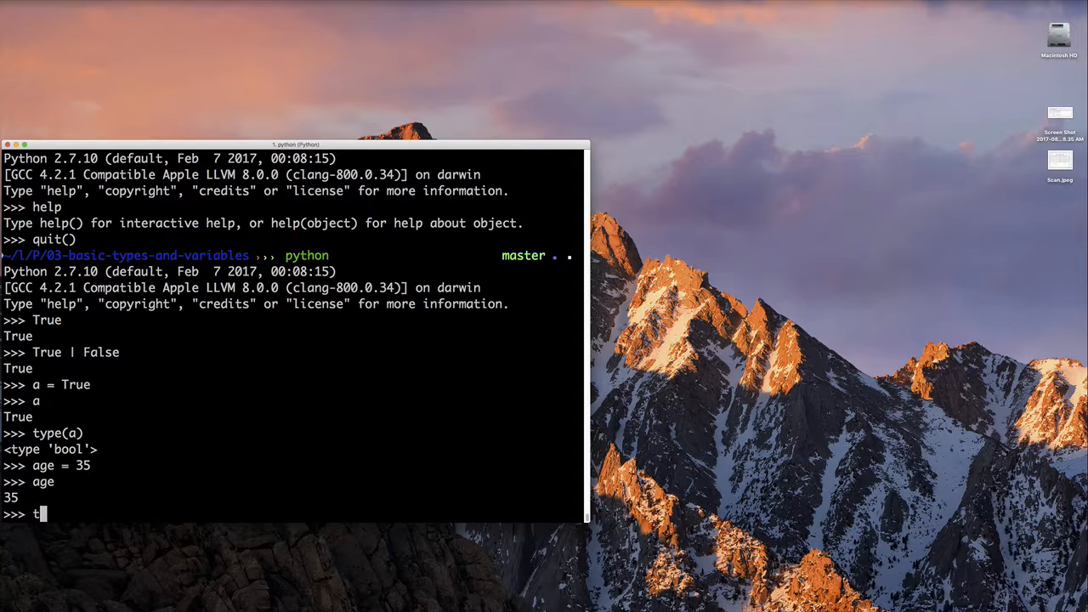
type("ype(age)")
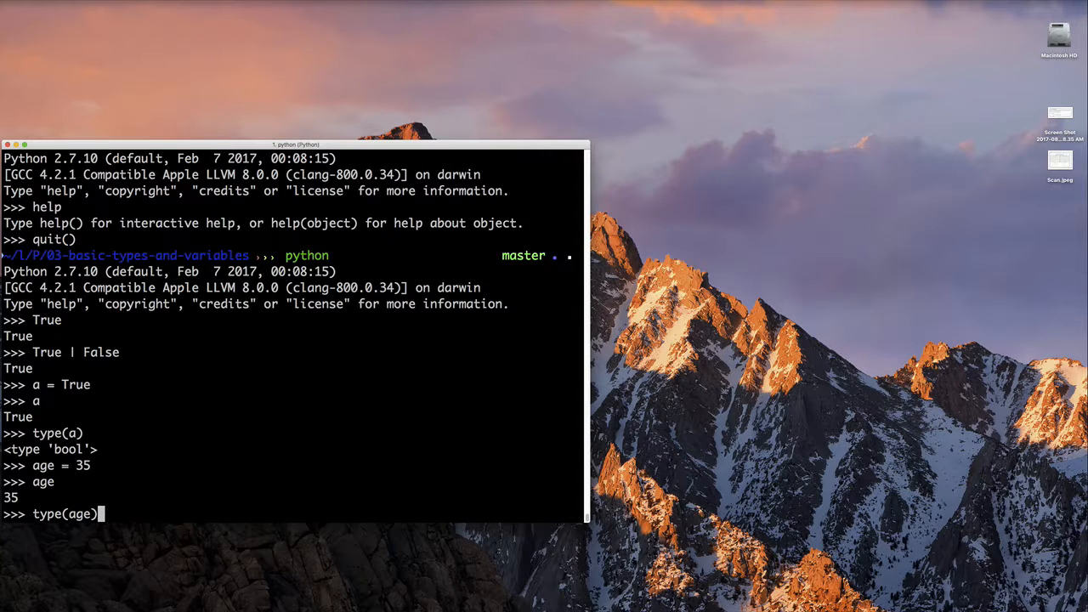
key("enter")
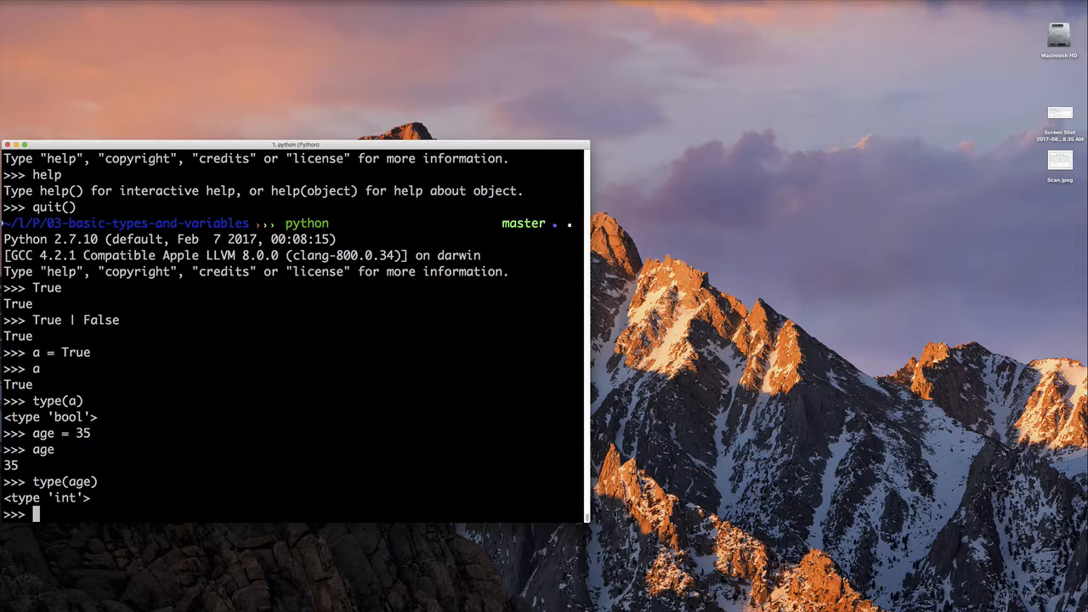
double_click(74, 238)
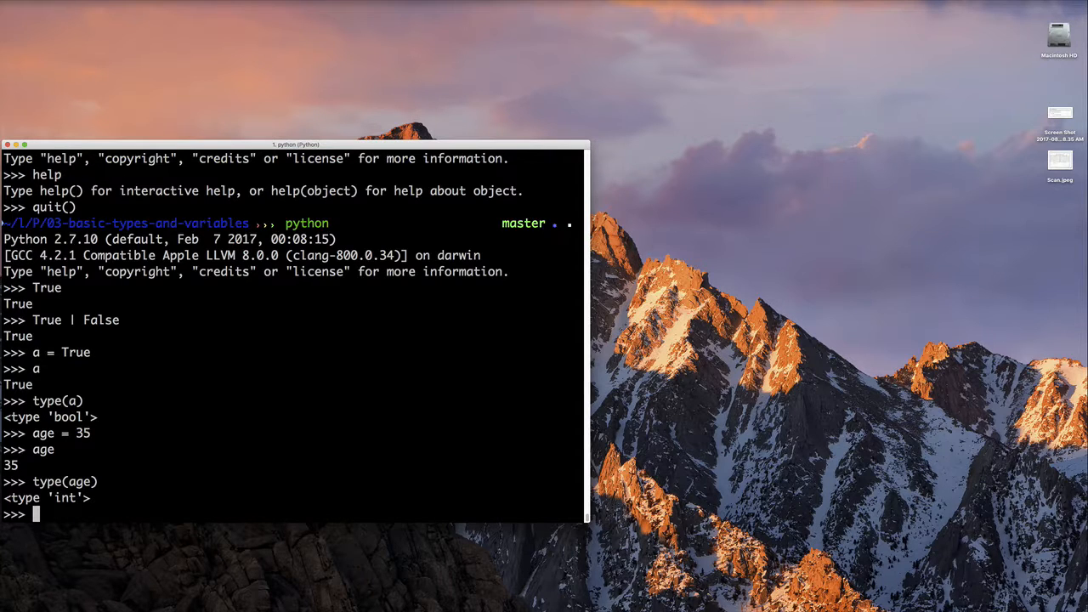
Assign l = 35l, check its type as long, and import sys.
type("l")
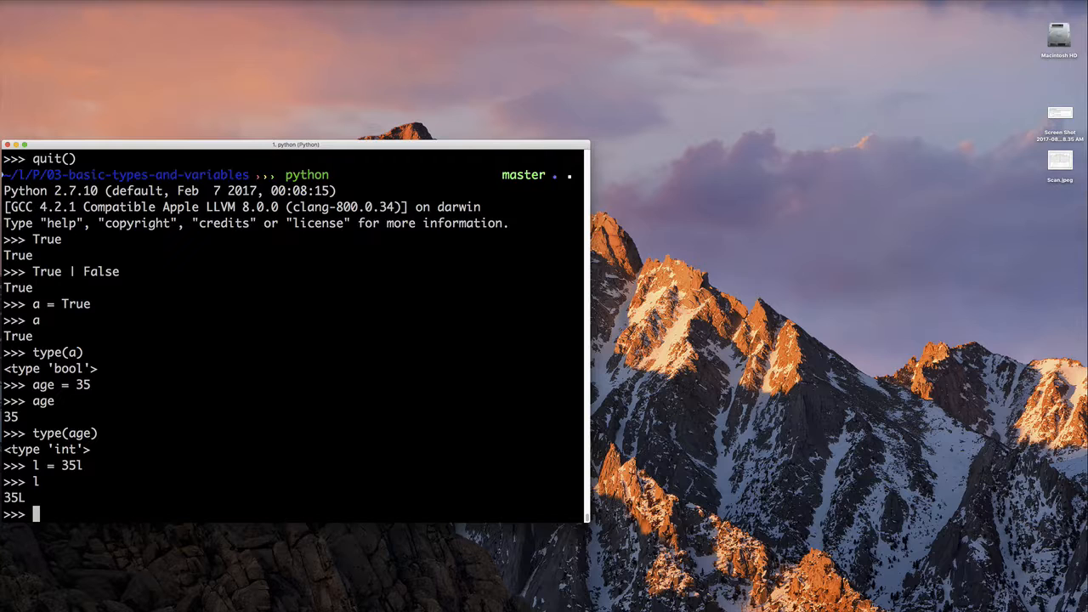
type("type(l")
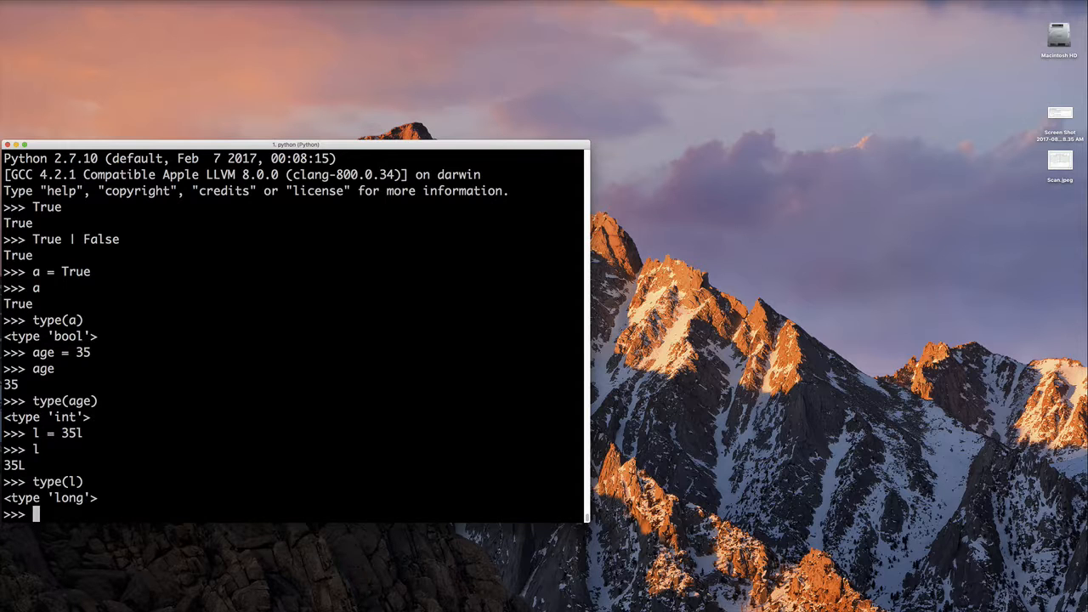
type("import sys")
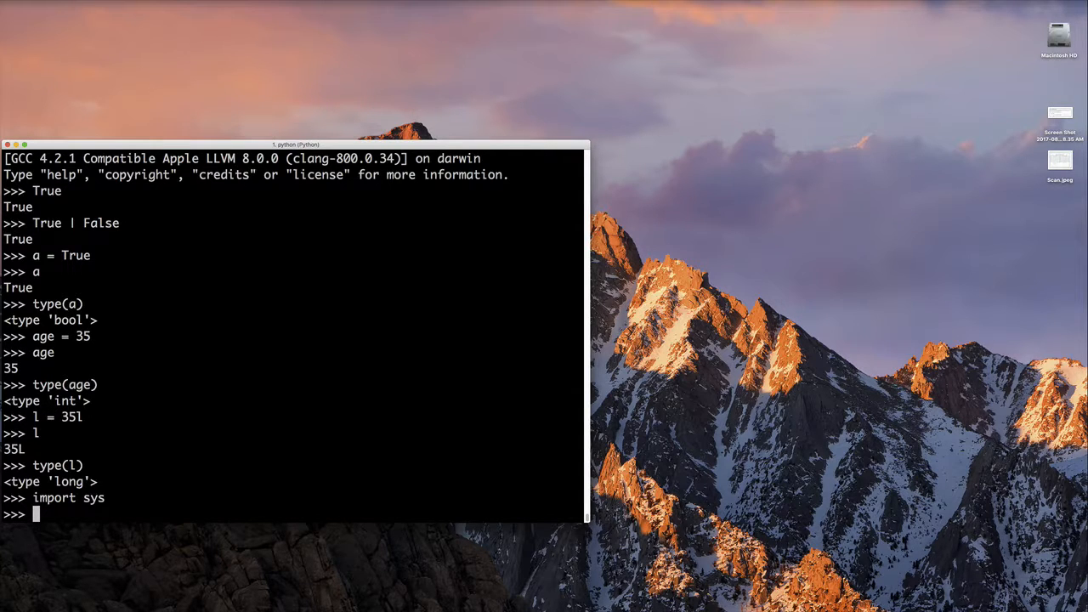
Assign m = sys.maxint, check its type, and show type(m + 1) becomes long.
type("m = sys.")
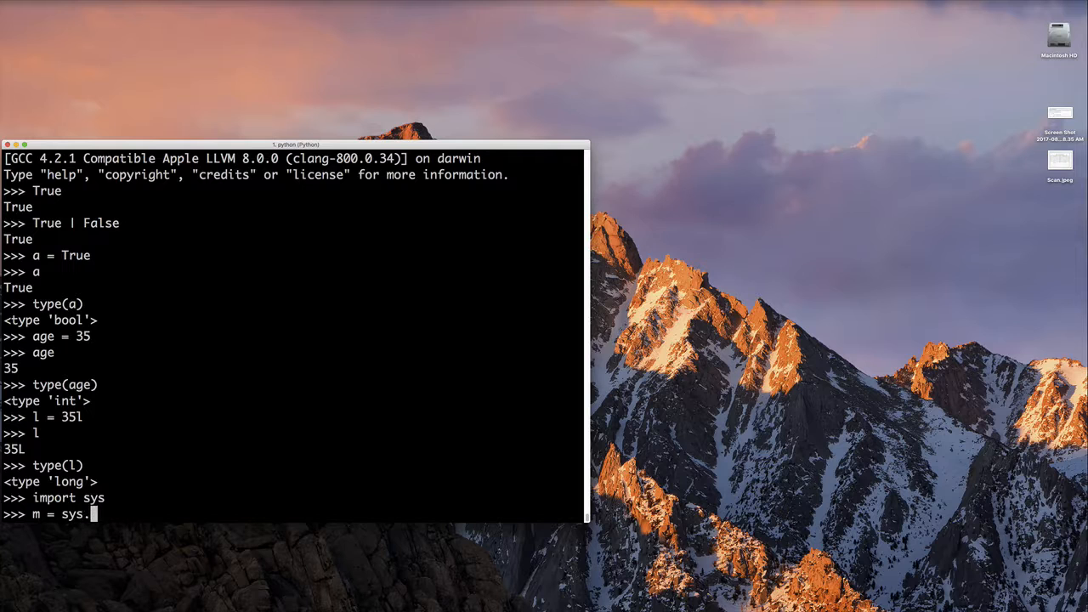
type("maxint")
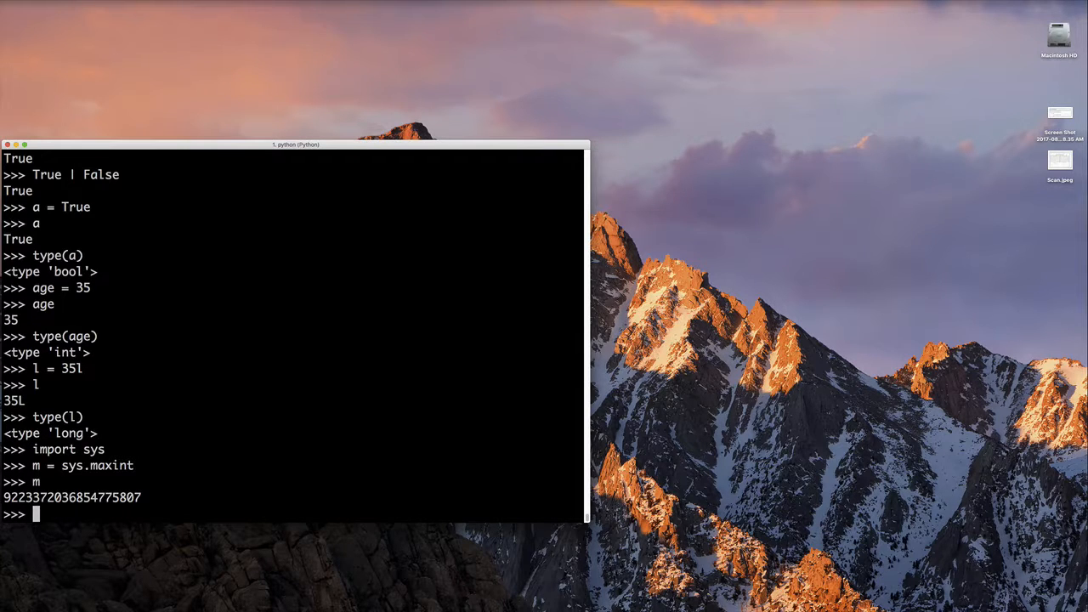
type("type(m")
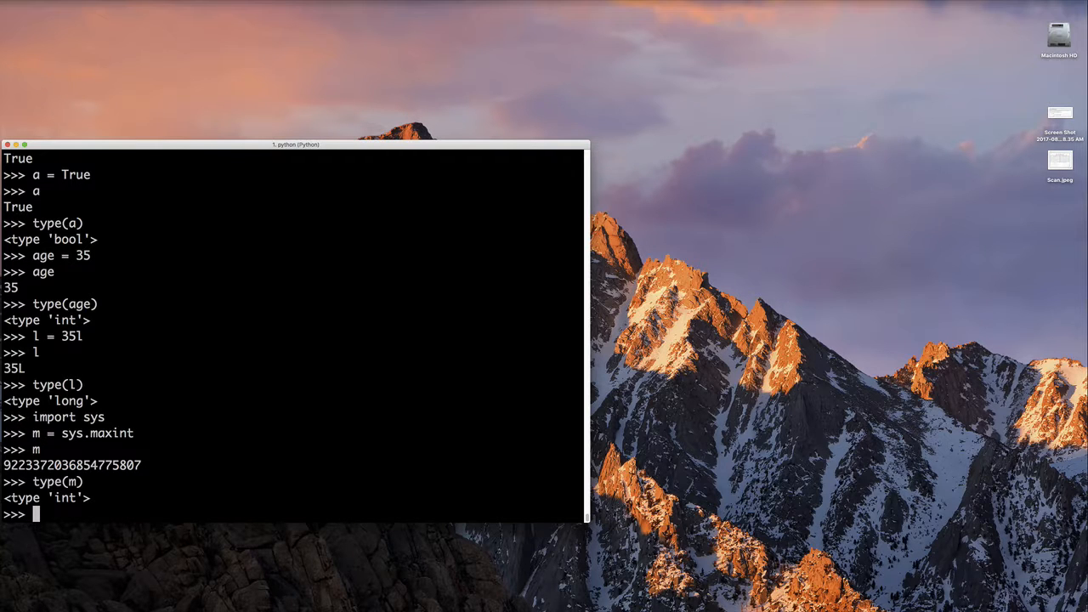
type("m = m")
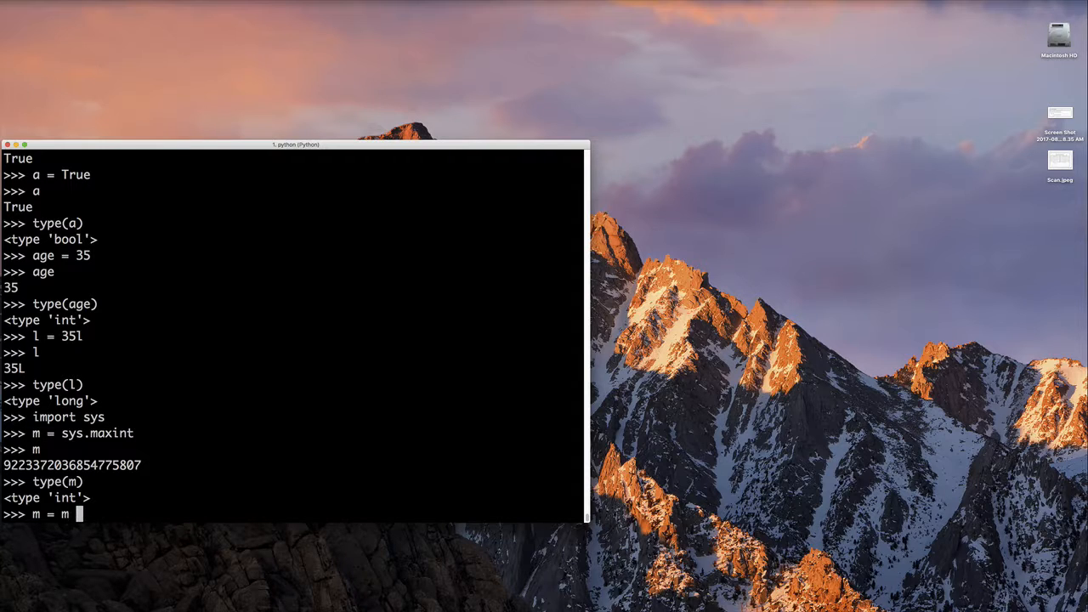
type("+ 1")
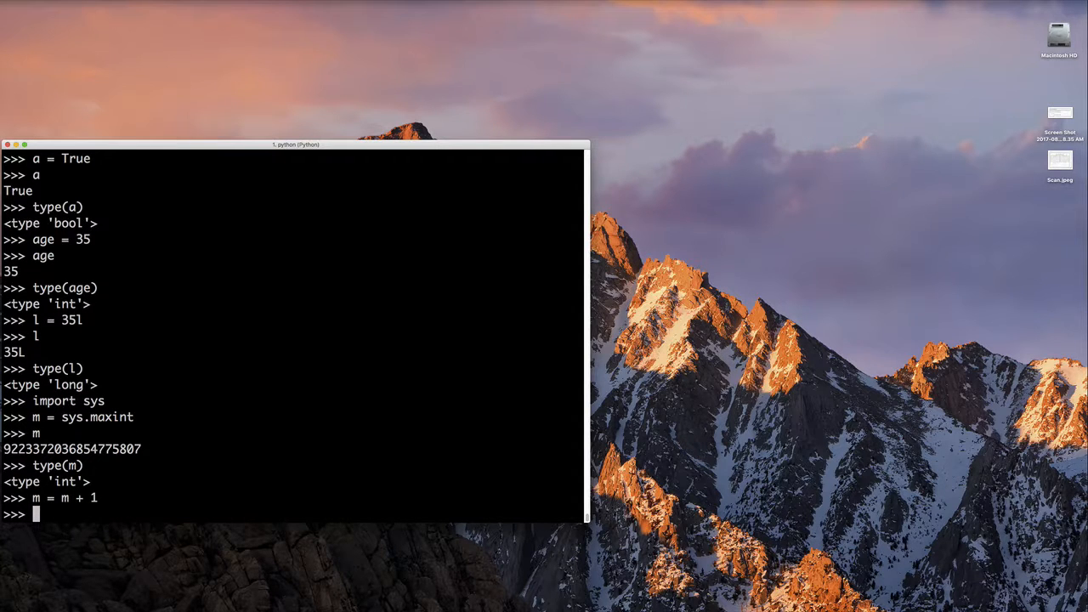
type("type(m")
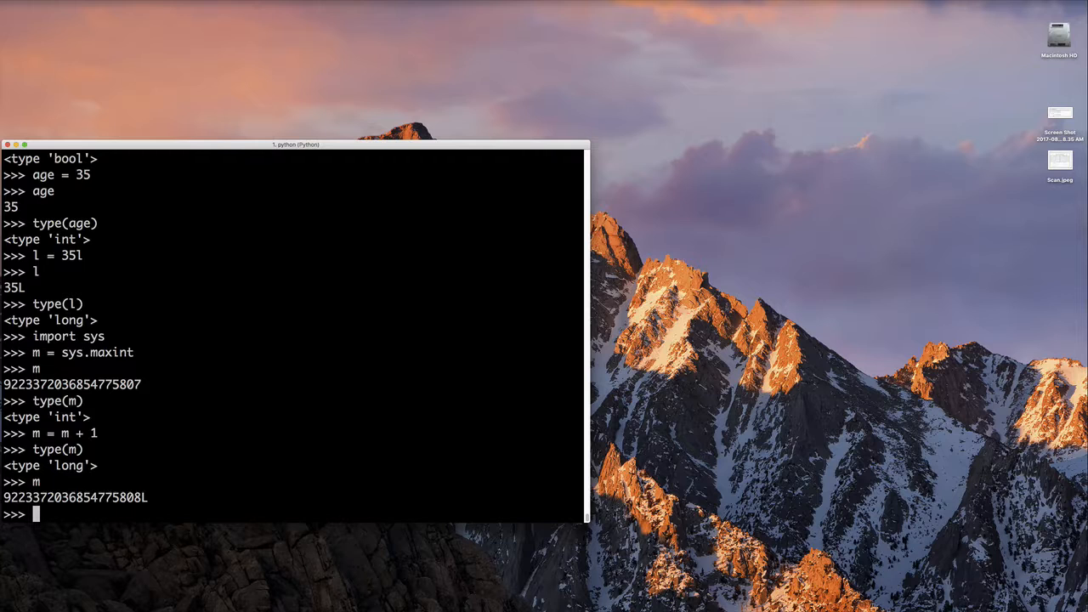
Quit Python 2, start Python 3.6 where 35l is a SyntaxError, and import sys.
type("quit(")
type("ptyo9n")
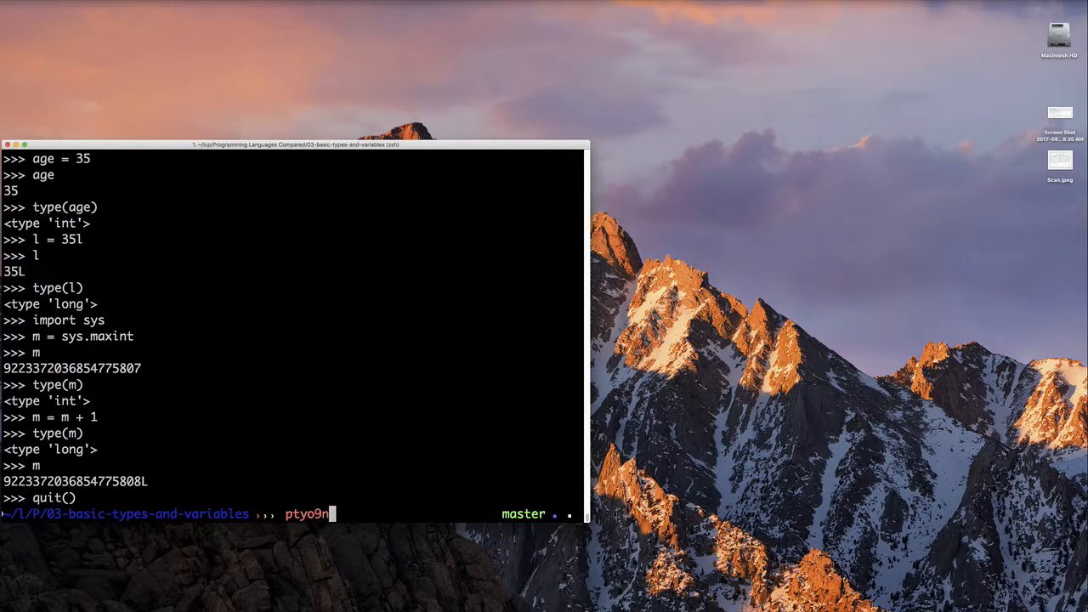
type("python3")
type("35l")
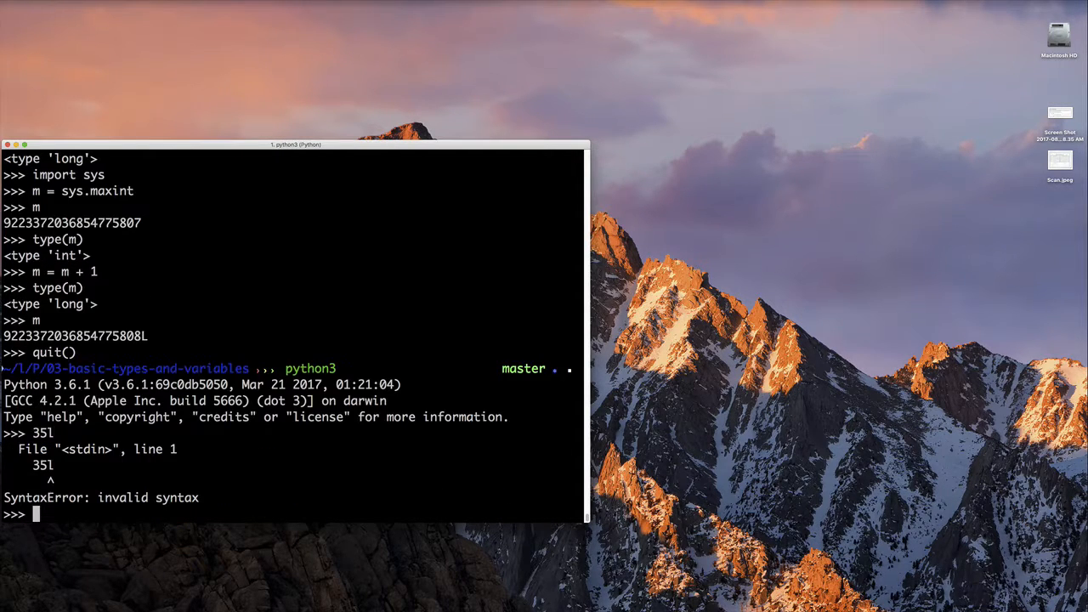
type("import sys")
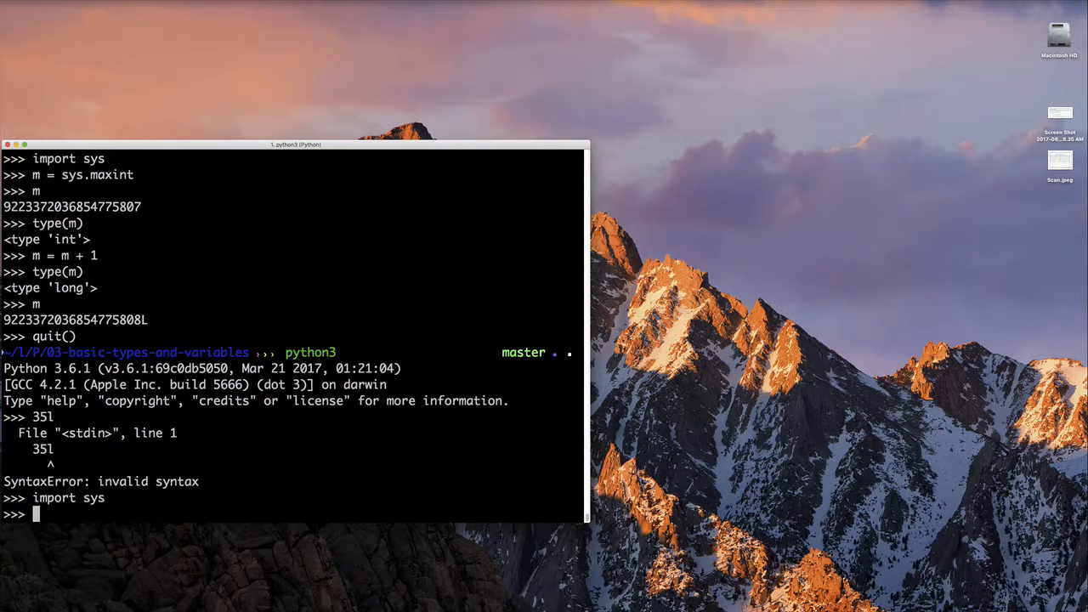
type("q")
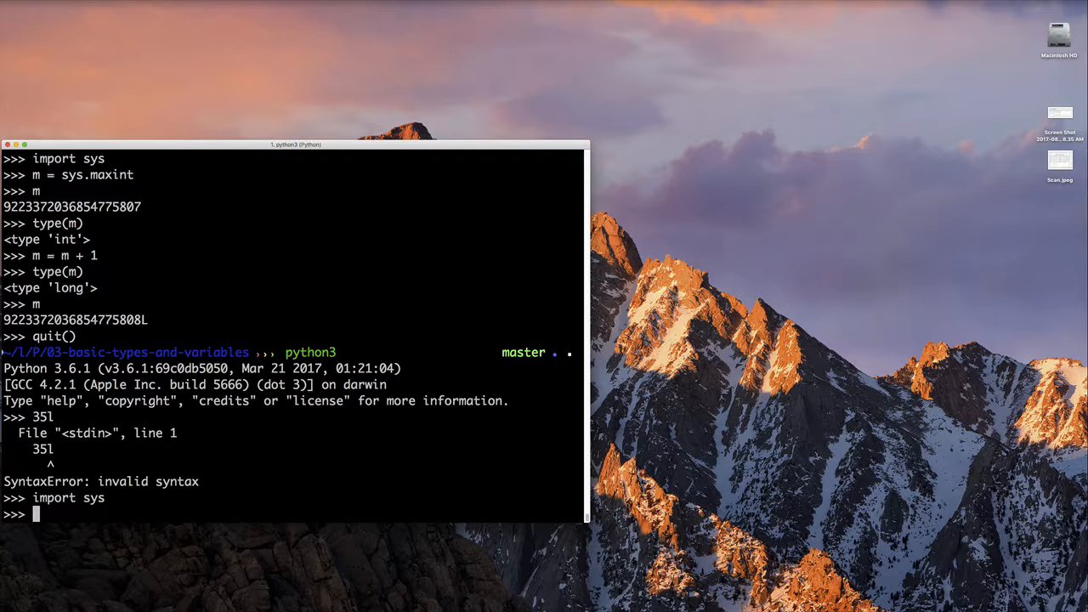
Assign a = True, compute b = a + 5 giving 6, and confirm type(b) is int.
type("a = T")
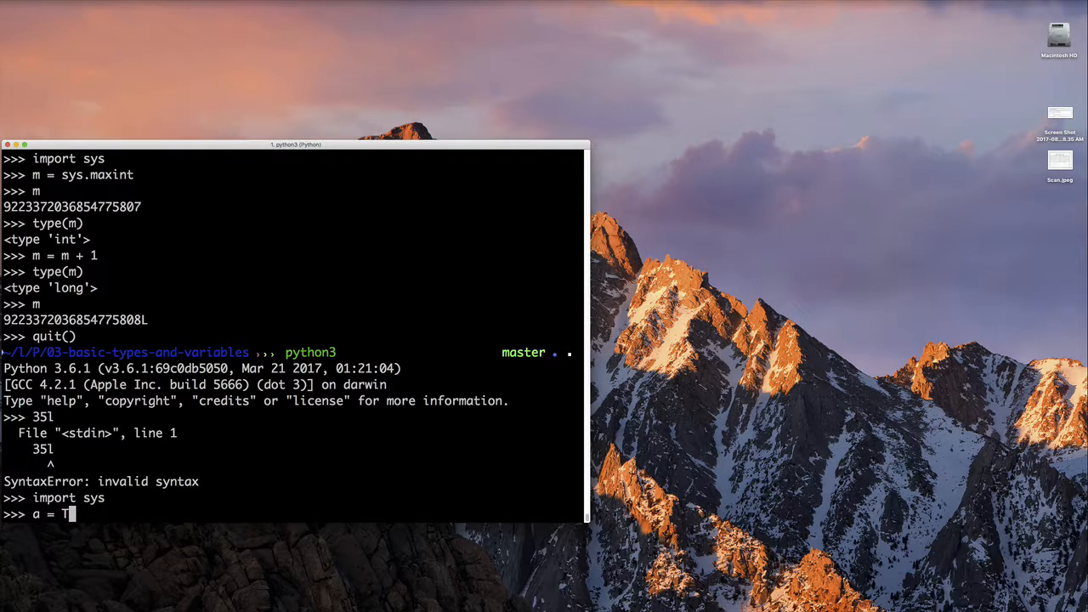
type("rue")
type("a")
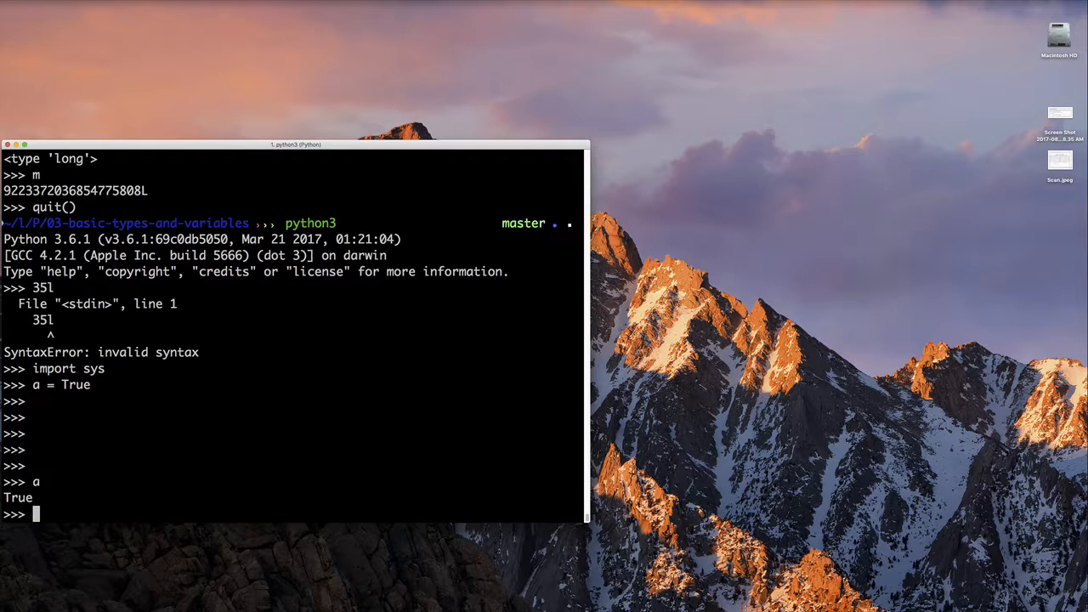
type("b")
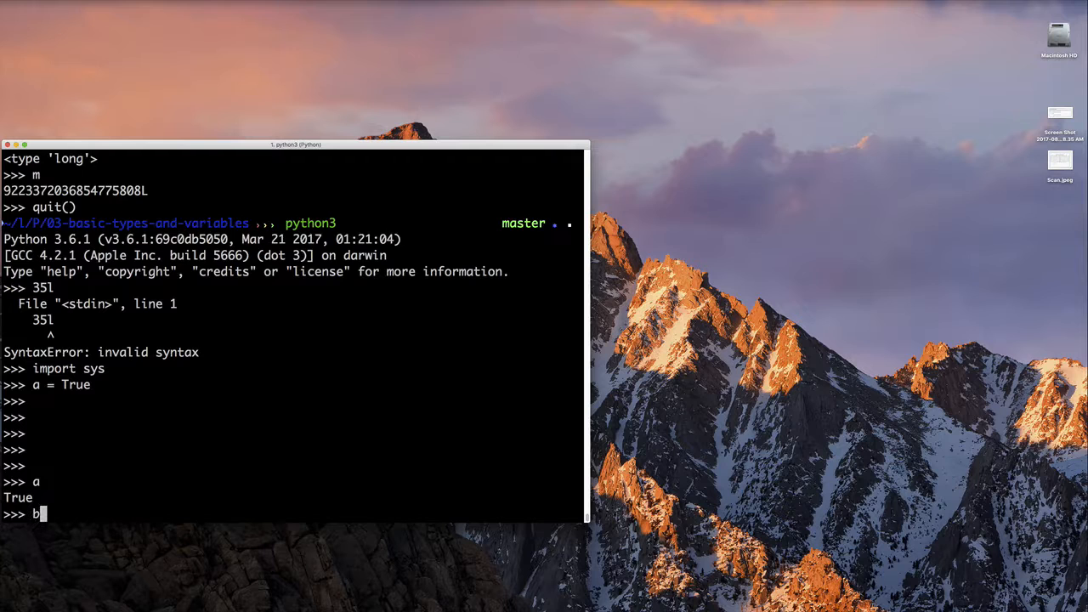
type("= a + 5")
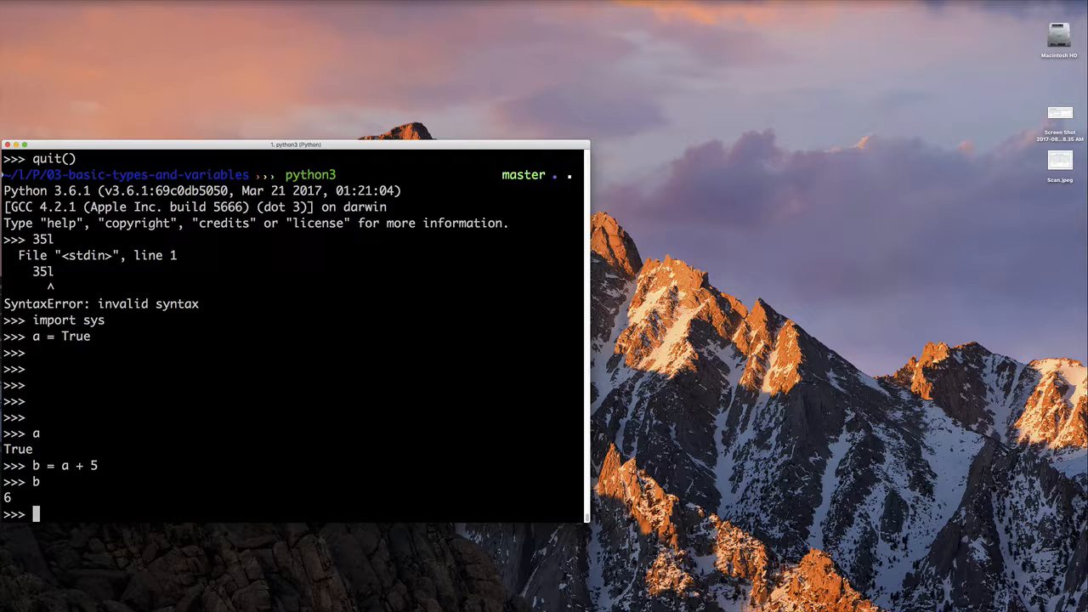
type("type(b")
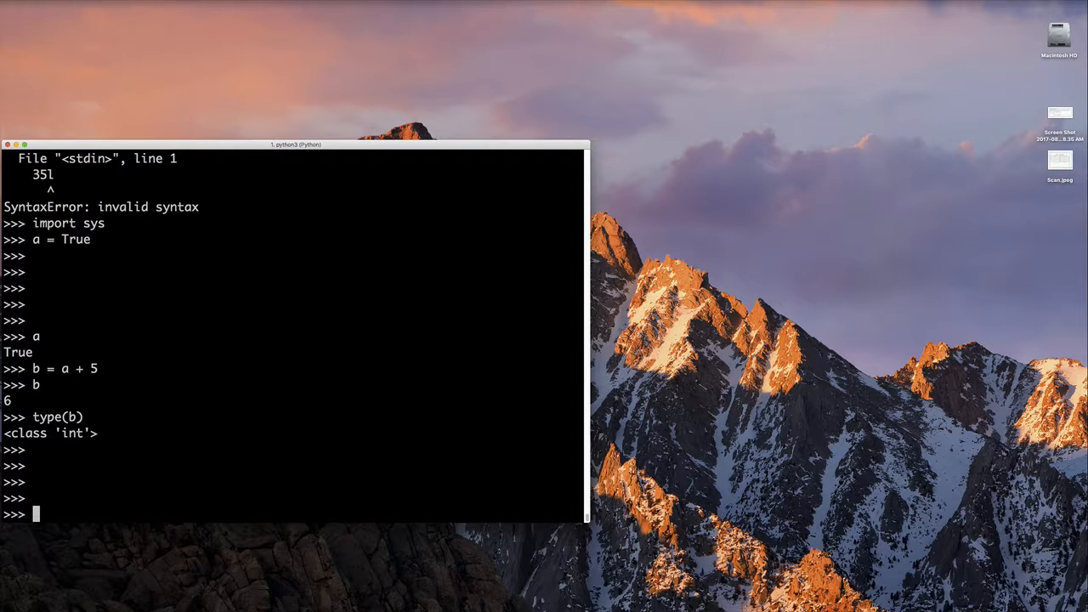
Assign a = 'J' and confirm it is of type str.
type("a")
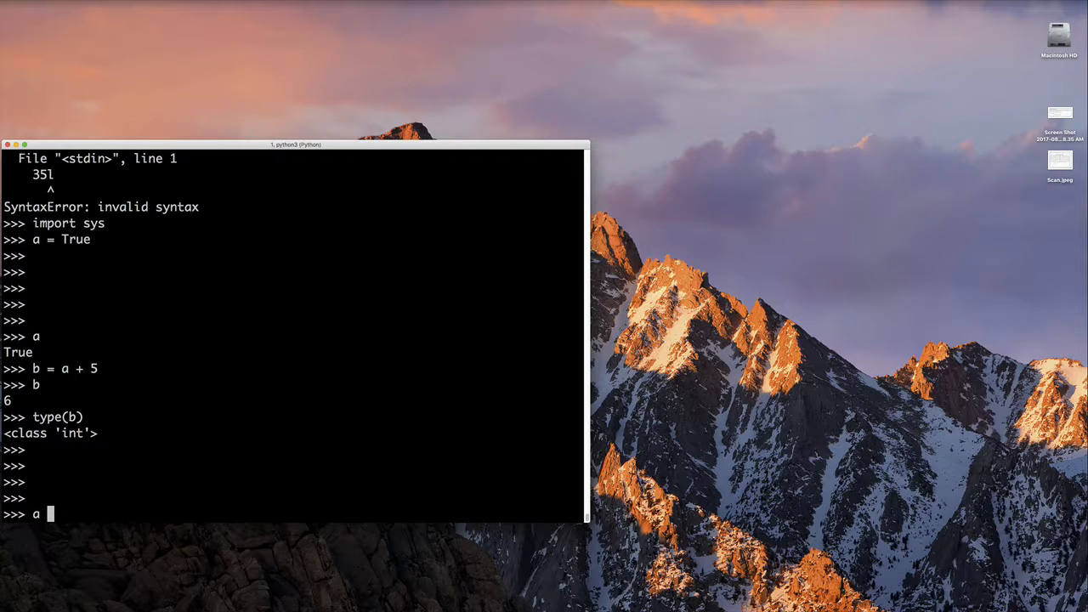
type("= '")
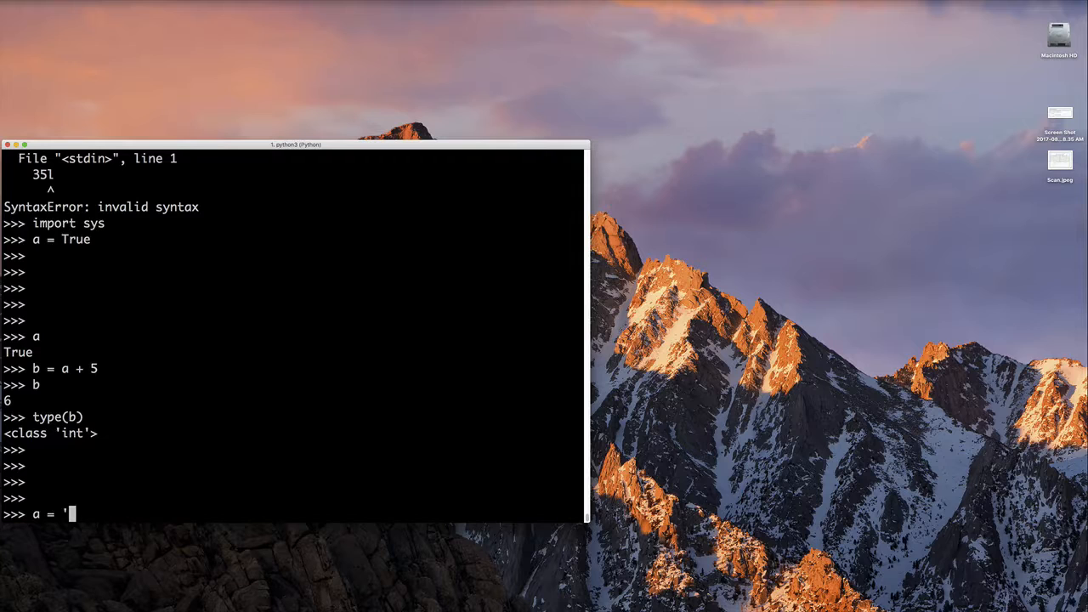
type("J'")
type("type(a")
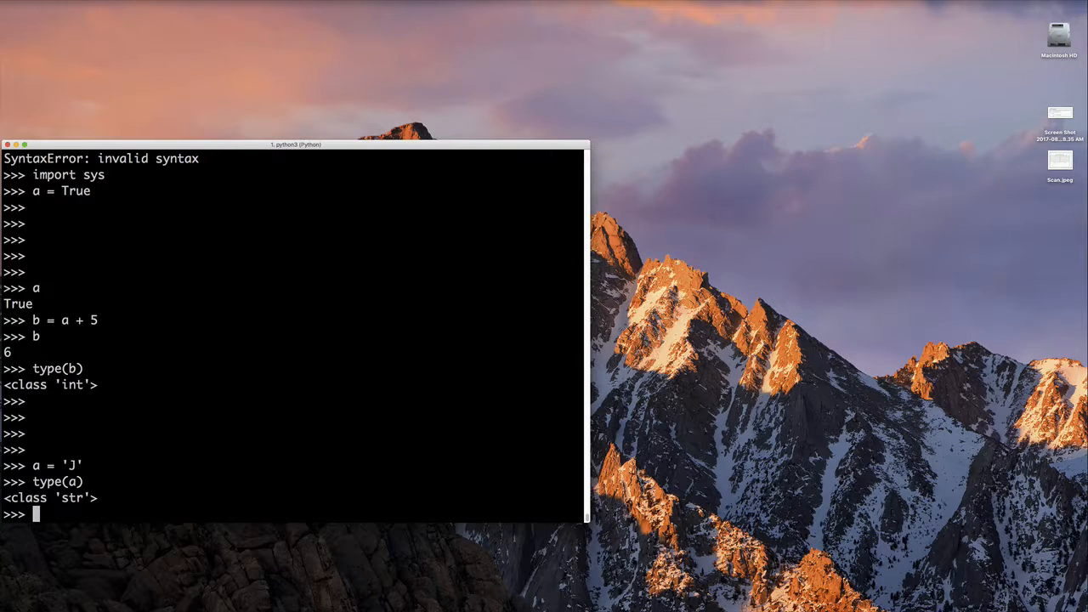
Assign c = chr(40) giving '(' and confirm type(c) is str.
type("c = chr")
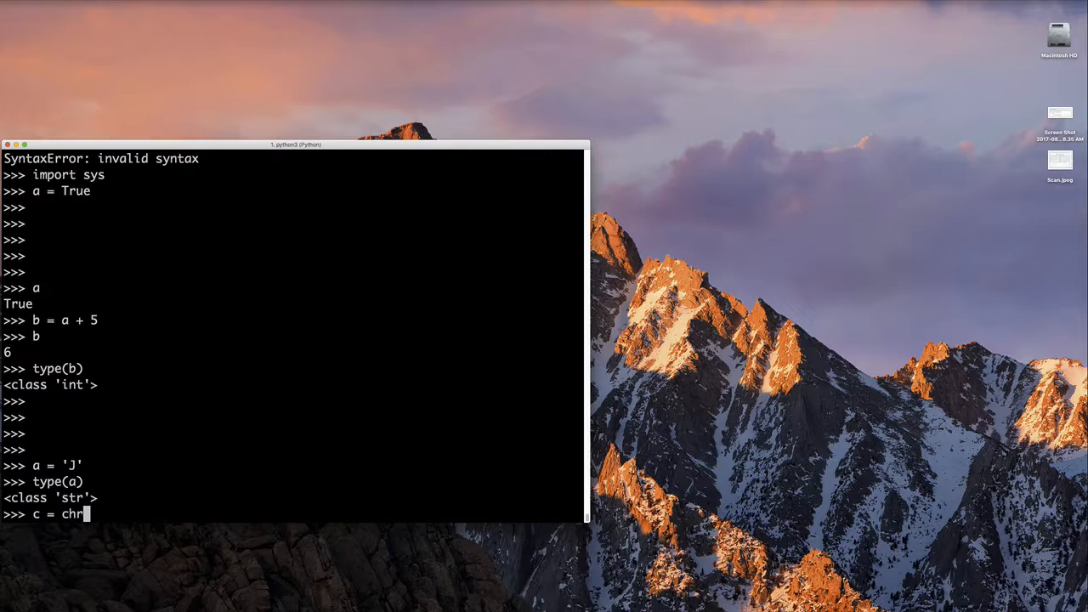
type("(")
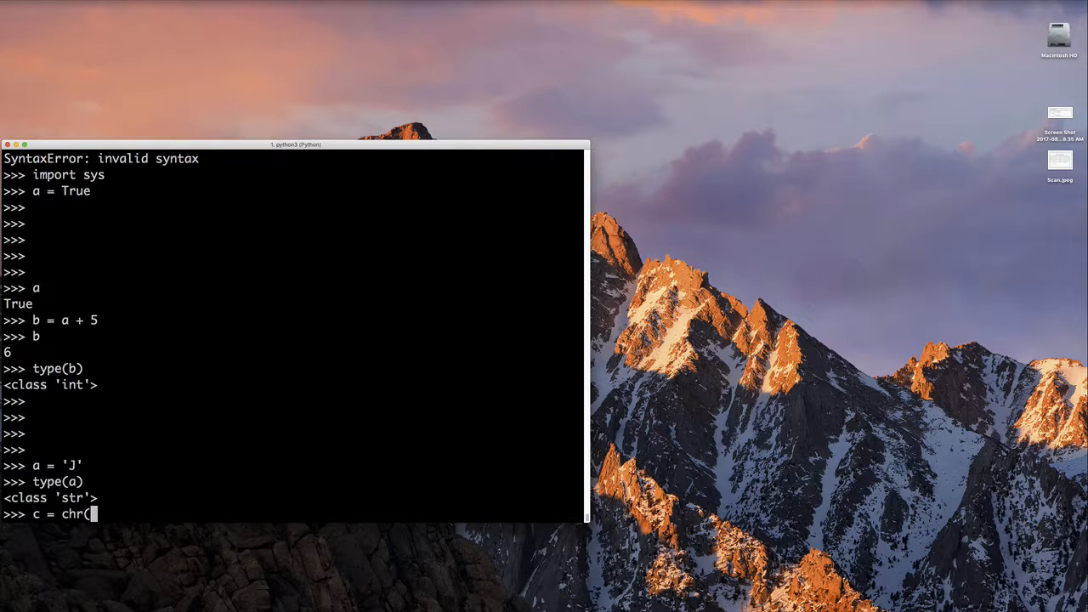
type("40)")
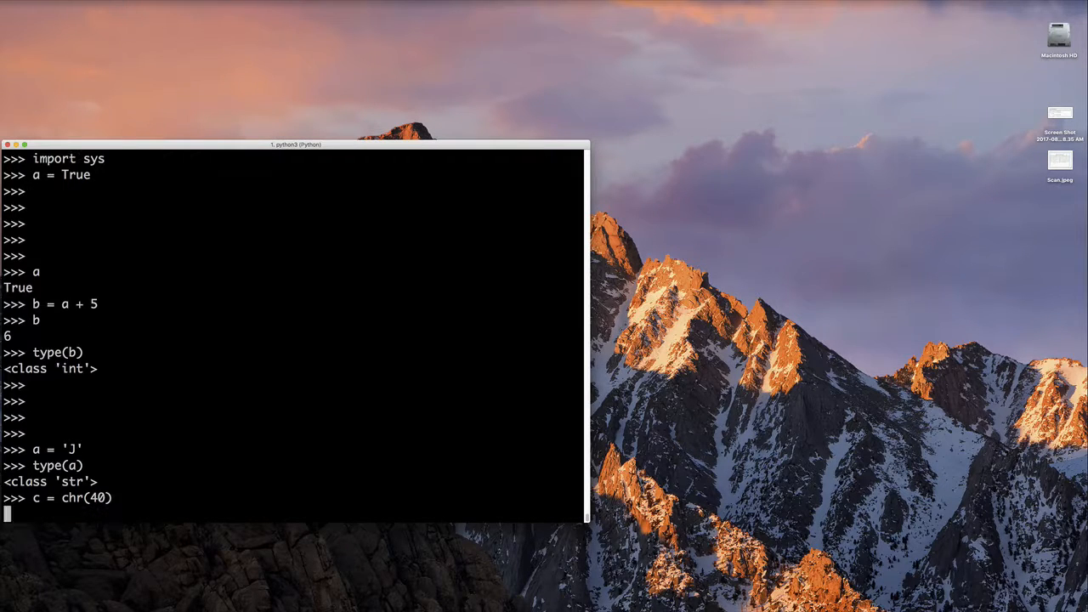
key("enter")
type("c")
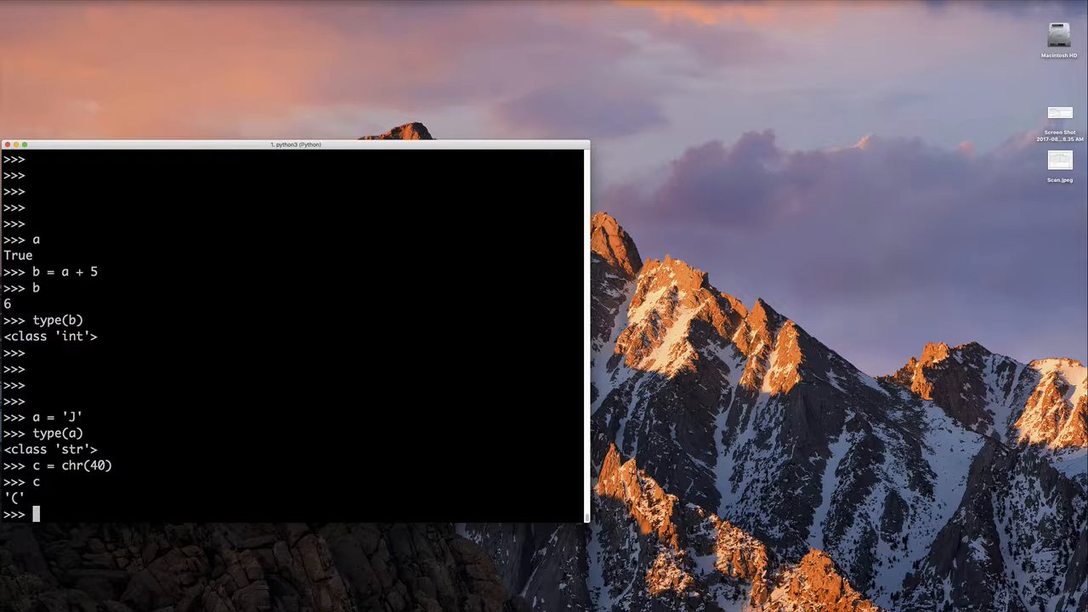
type("type(c)")
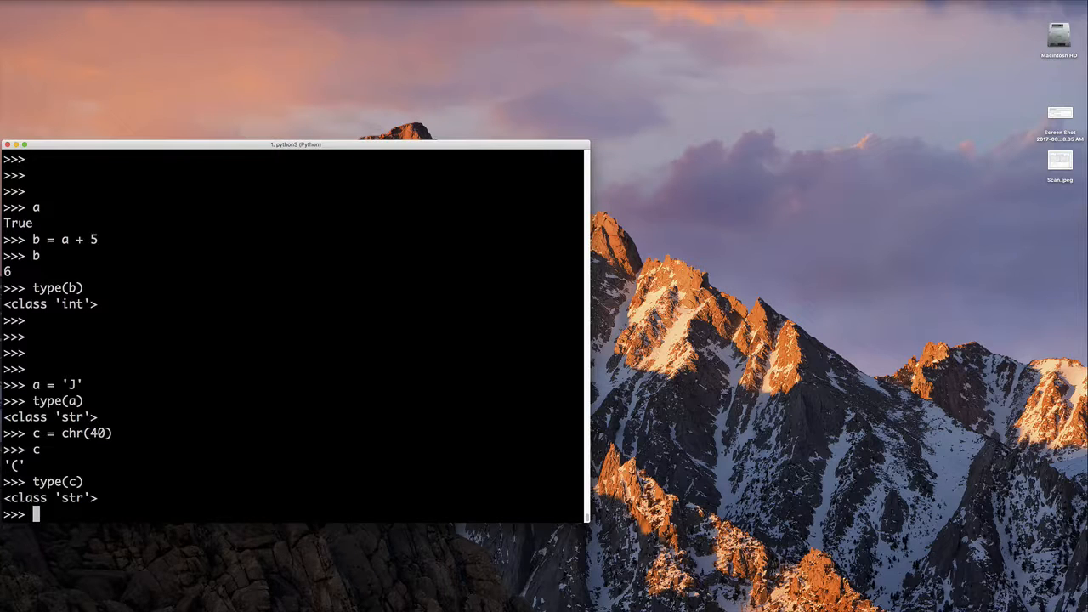
Show help(chr) describing a one-character Unicode string, then enter quit().
type("help(ty")
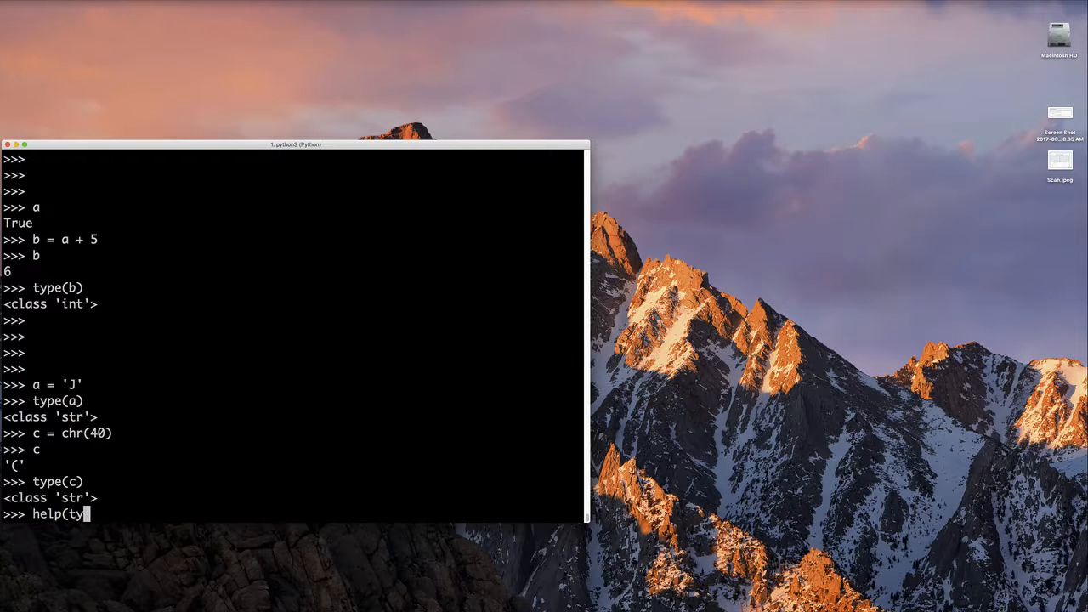
type("chr)")
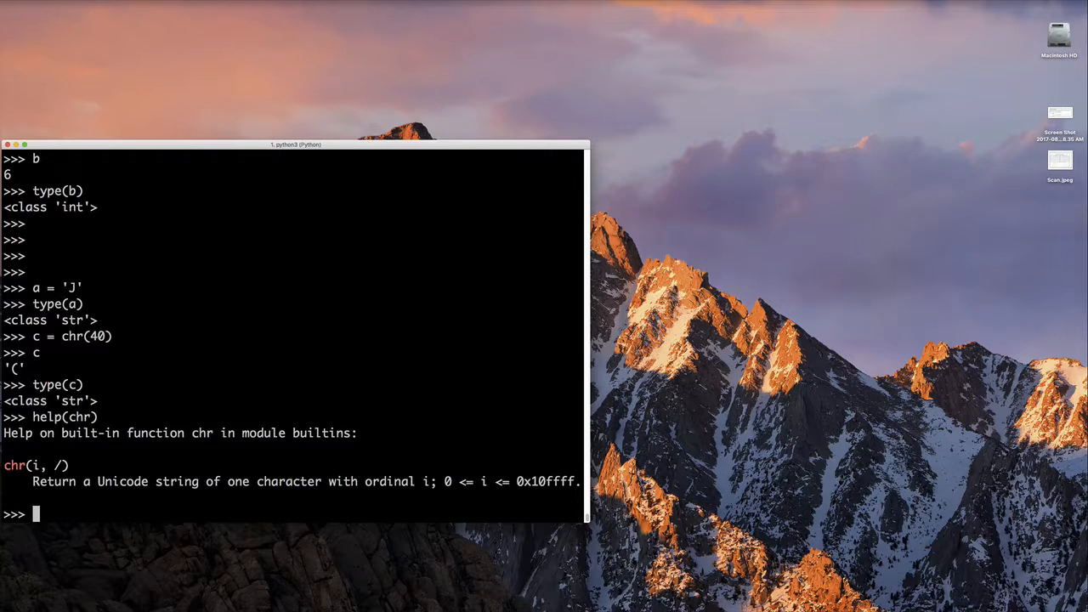
type("quit()")
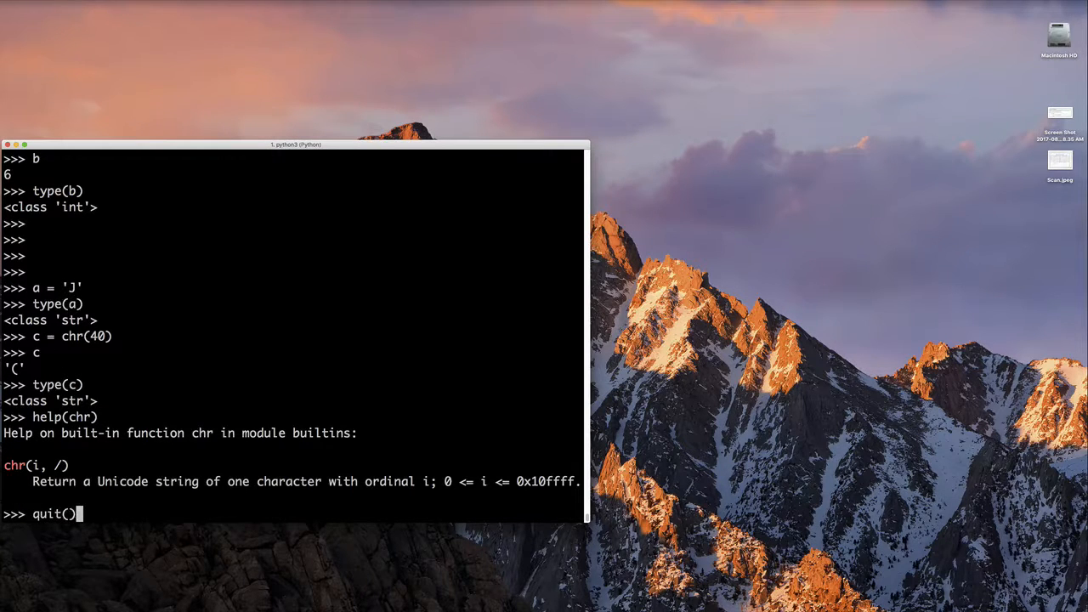
Start Python 2.7.10, assign c = chr(40), and show help(chr) describing an 8-bit string.
type("python")
type("c =")
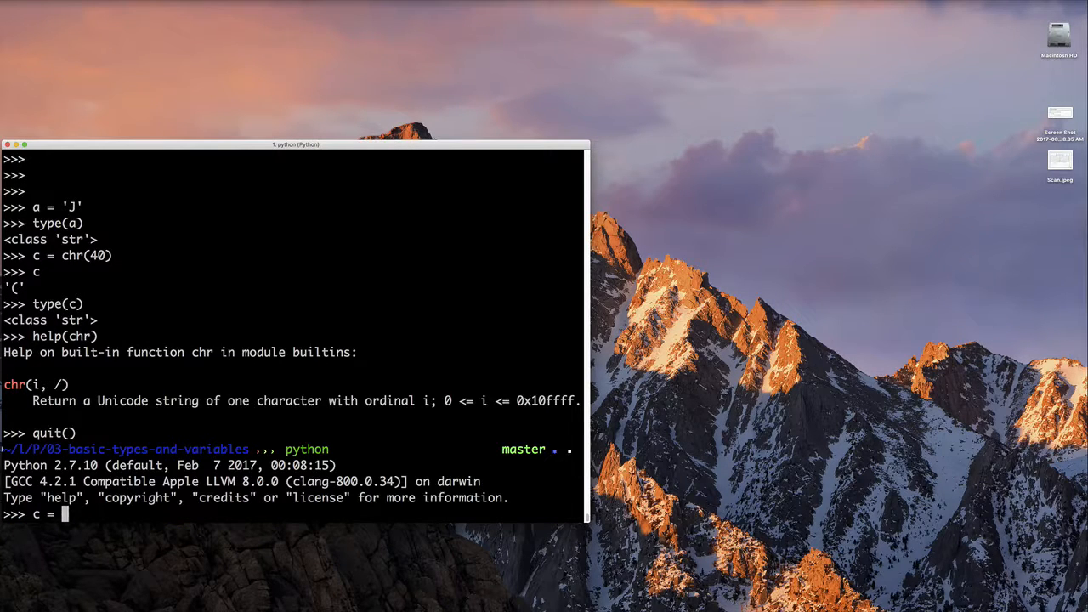
type("chr(40")
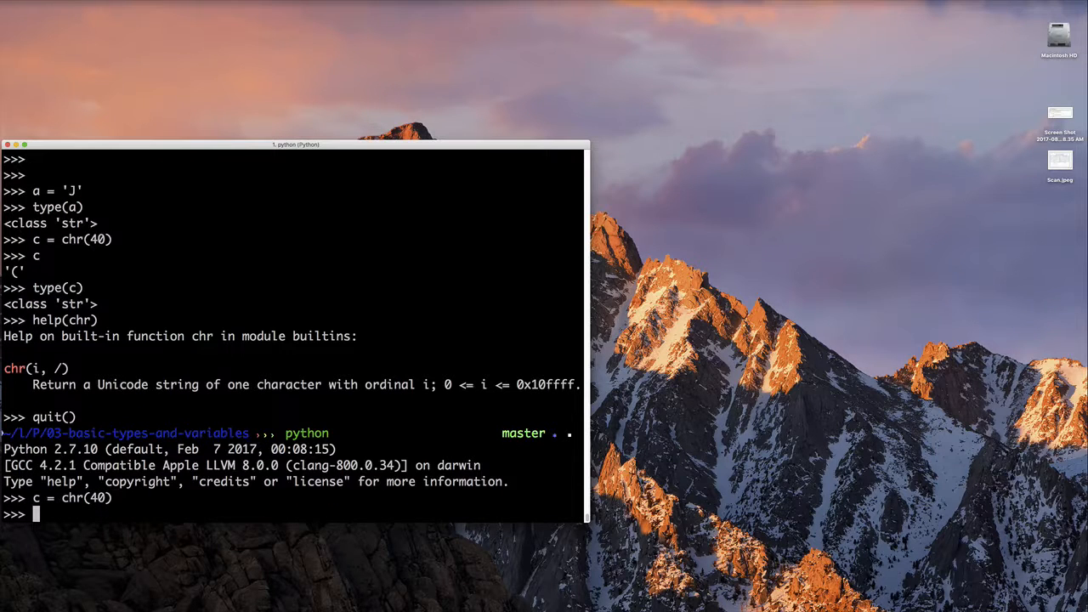
type("help")
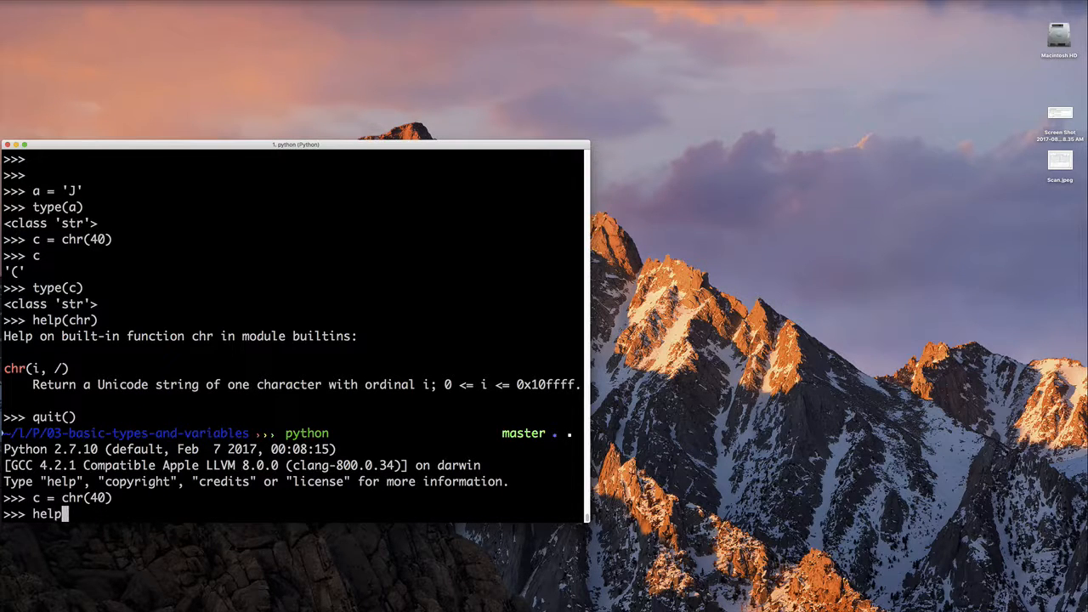
type("(chr)")
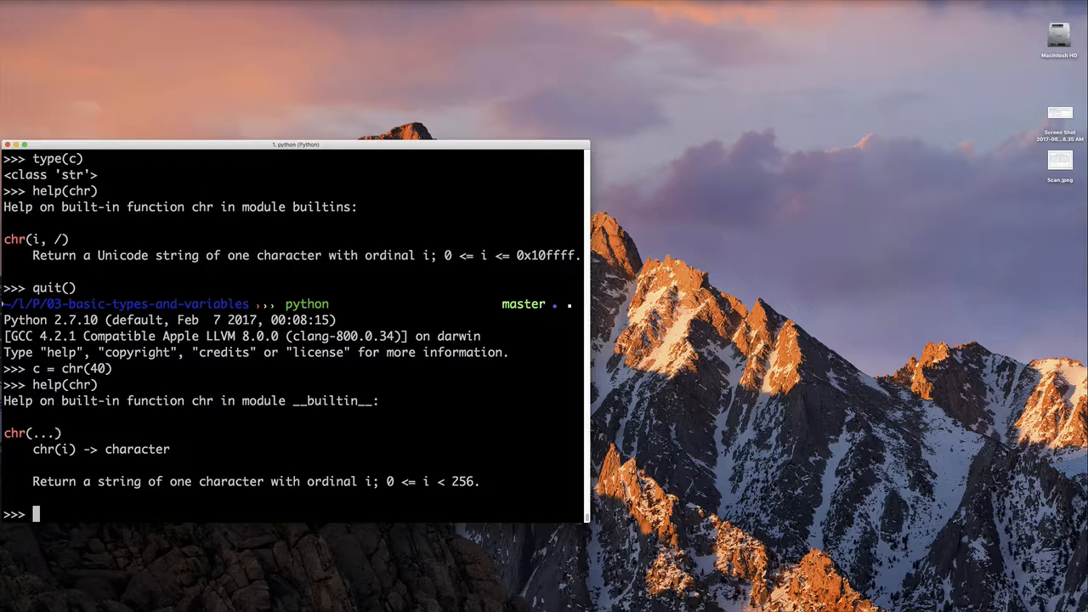
Assign f = 3.0, check type(f) is float, and assign g = 10/3.0 in Python 2.
type("f =")
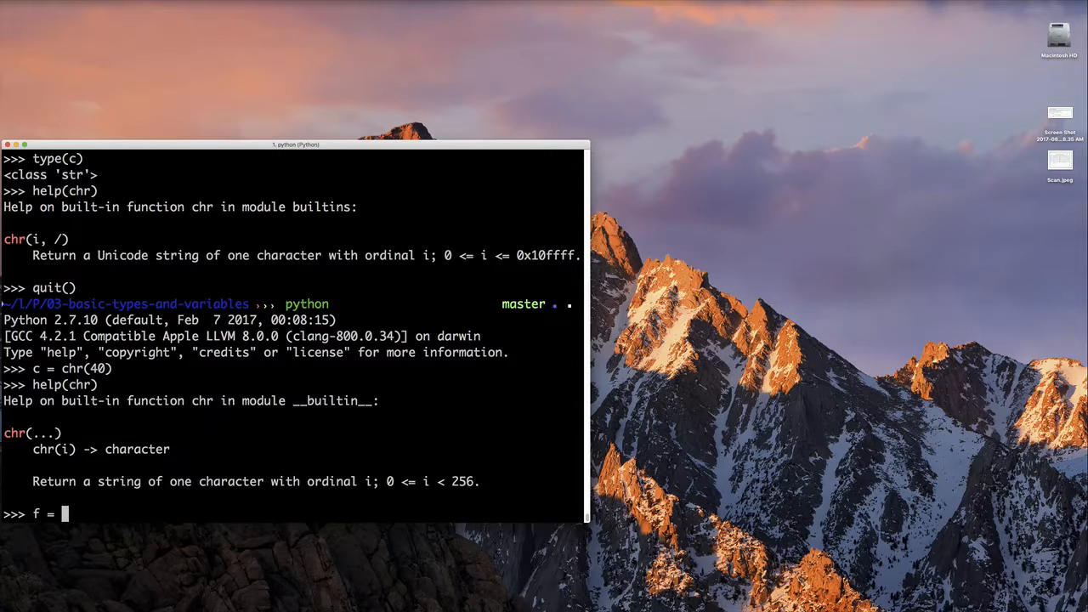
type("3.0")
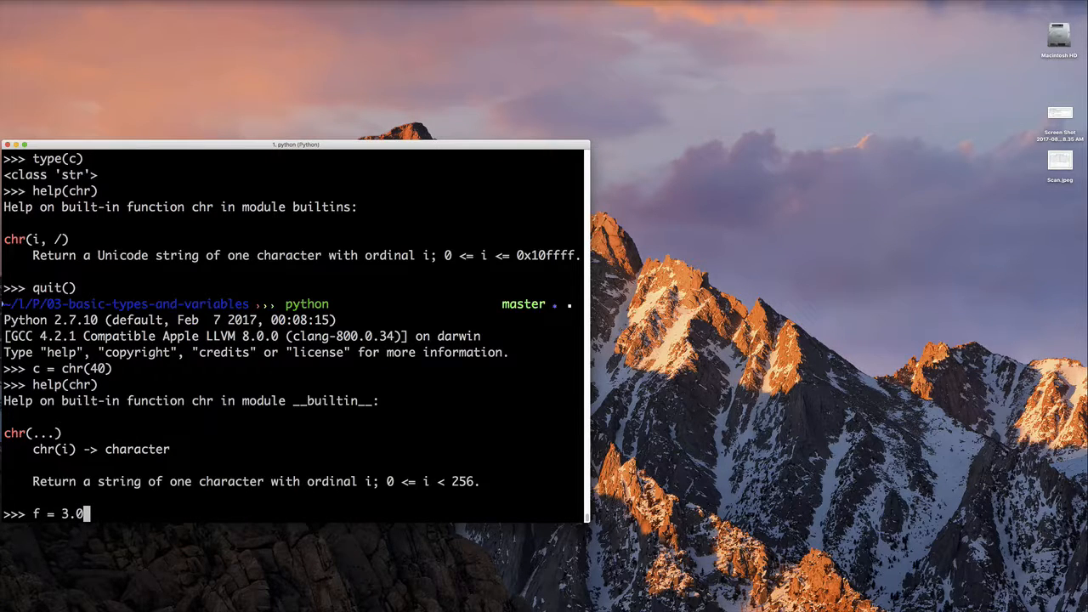
type("type(f")
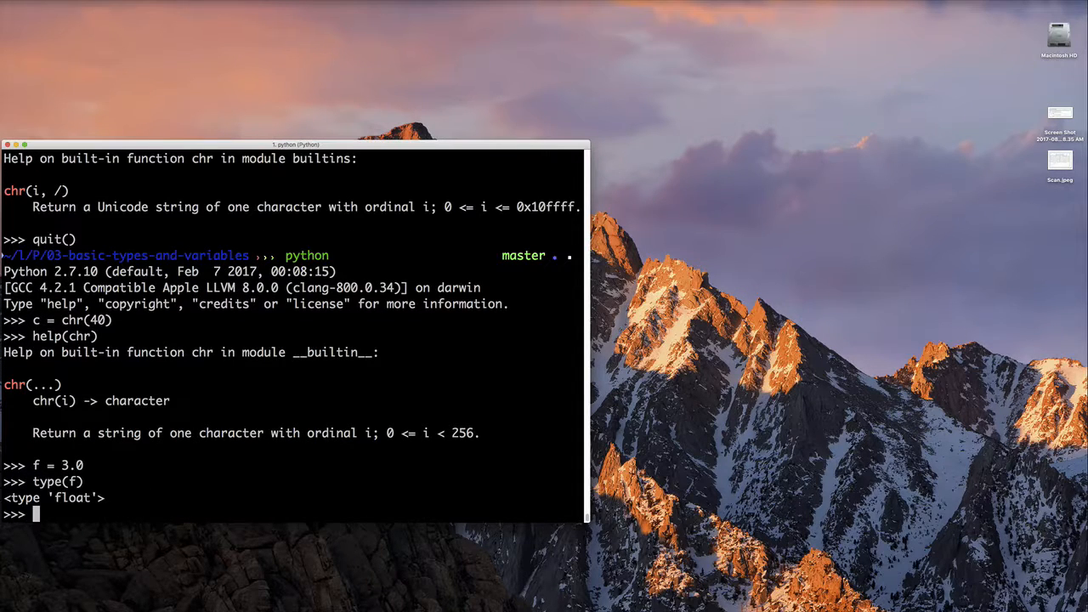
type("g = 10/3.0")
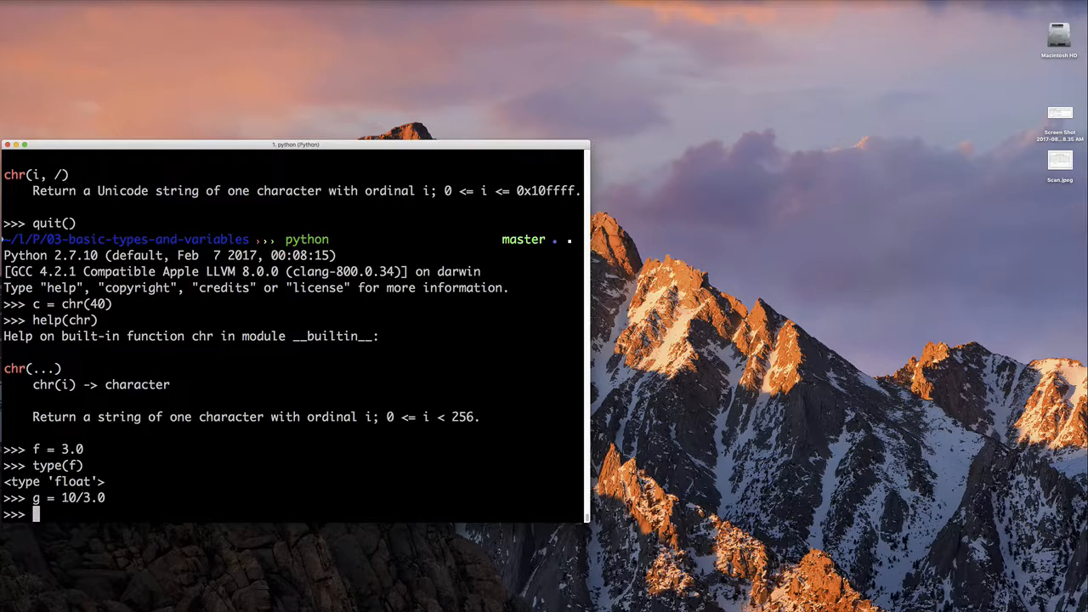
Show g as 3.3333333333333335, reassign g = 10/3 giving 3, then enter 10.0/3.
type("g")
type("10/3")
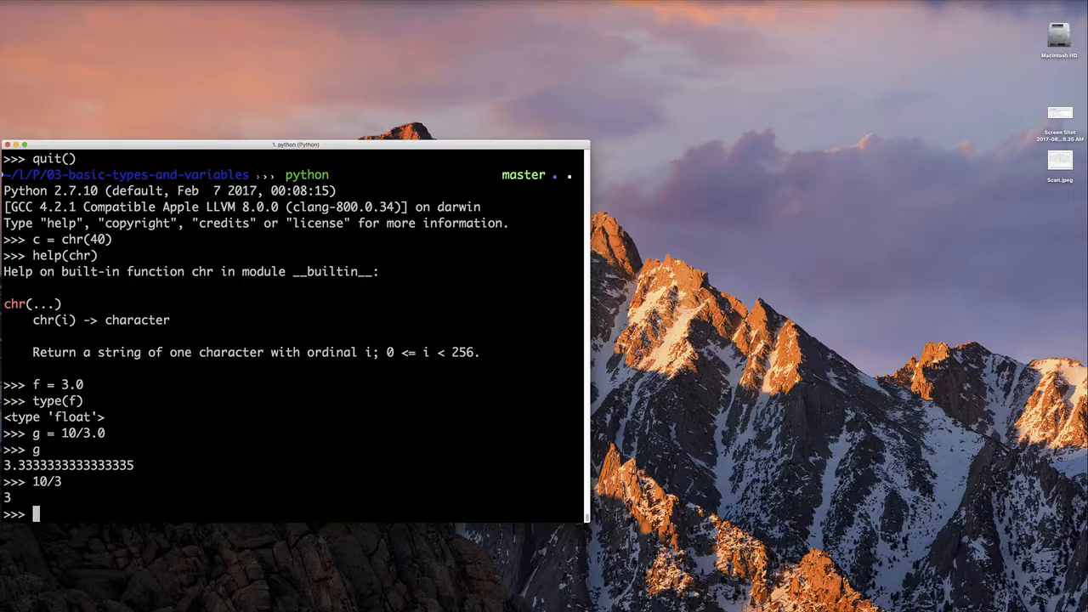
type("g =")
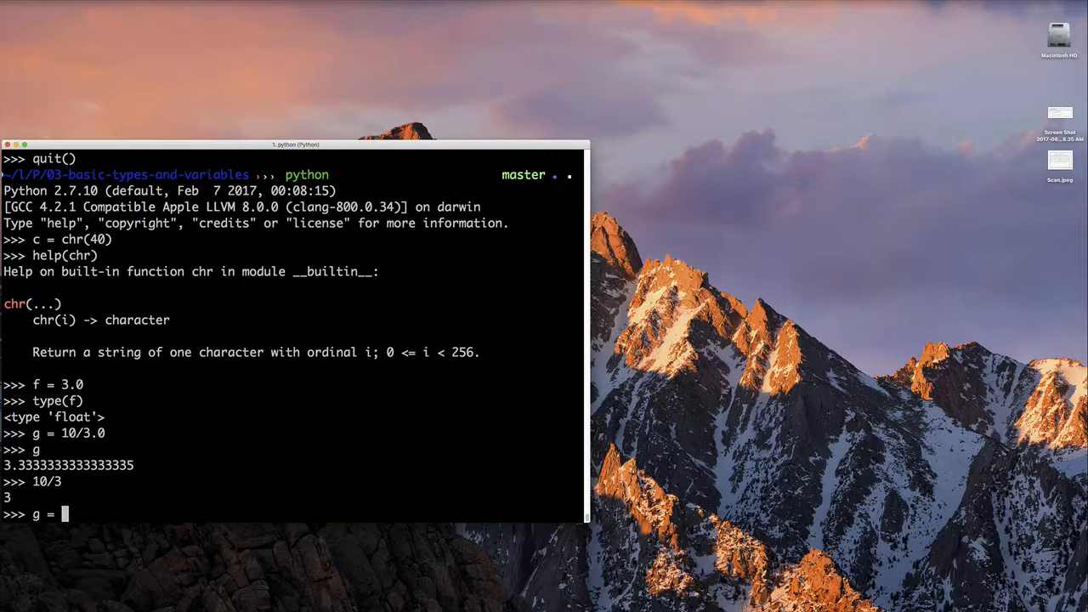
type("10/3")
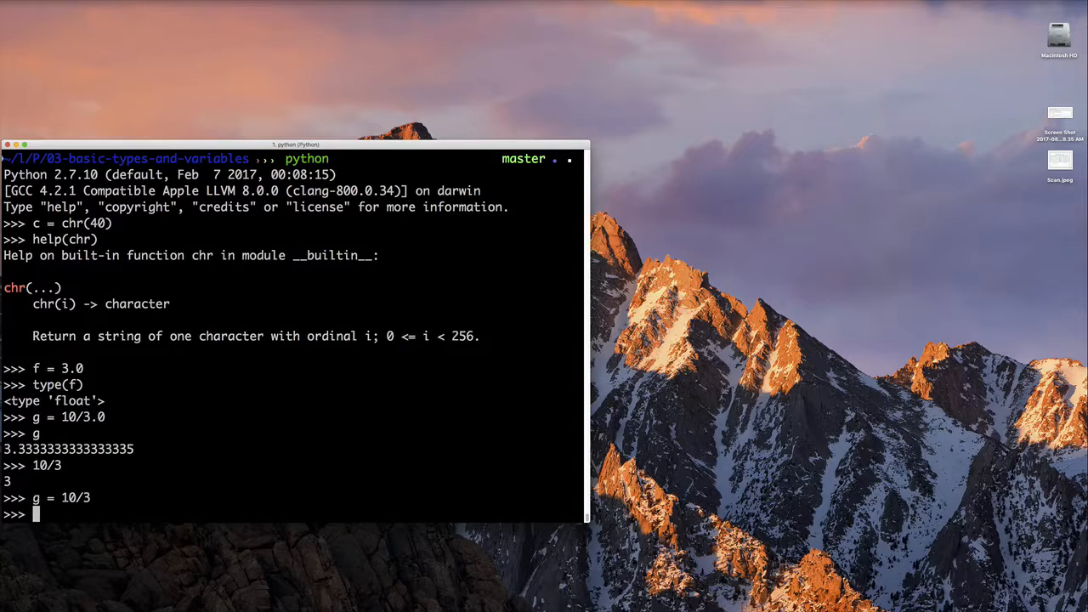
type("10.")
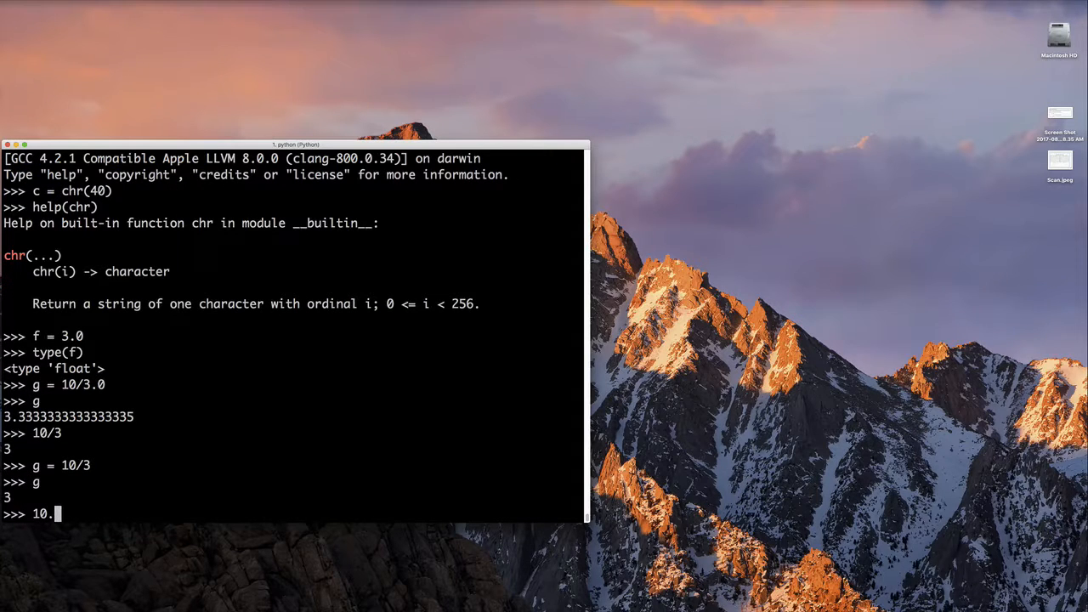
type("0/3")
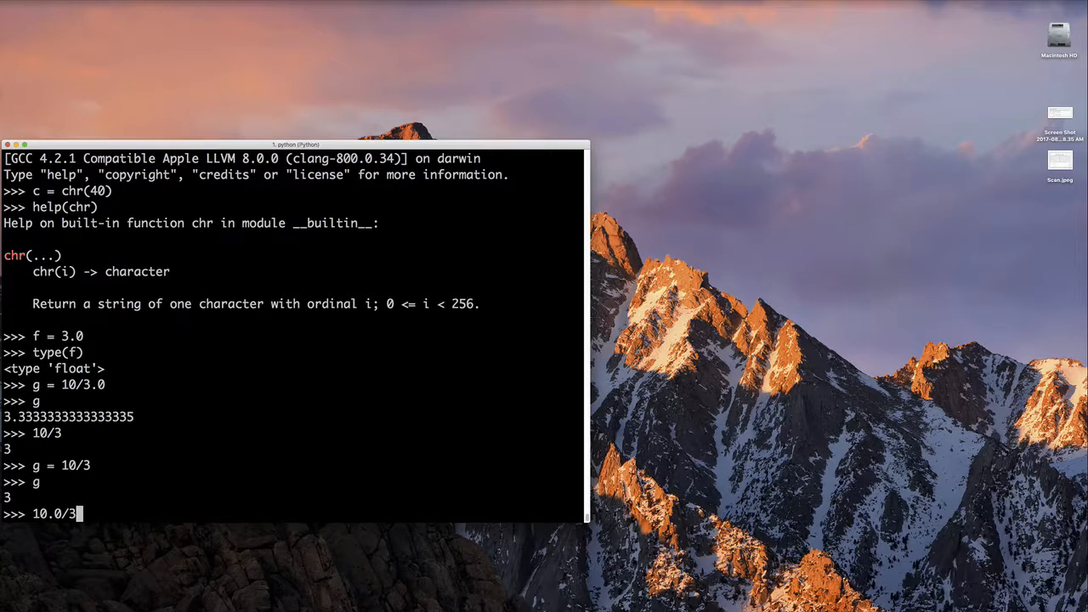